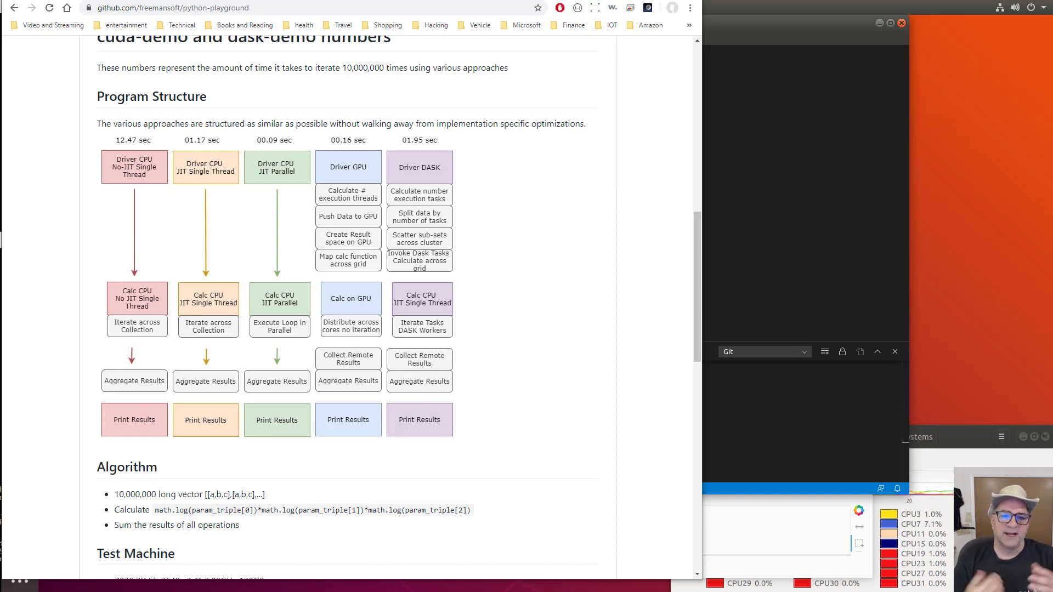
pyautogui.moveTo(183, 541)
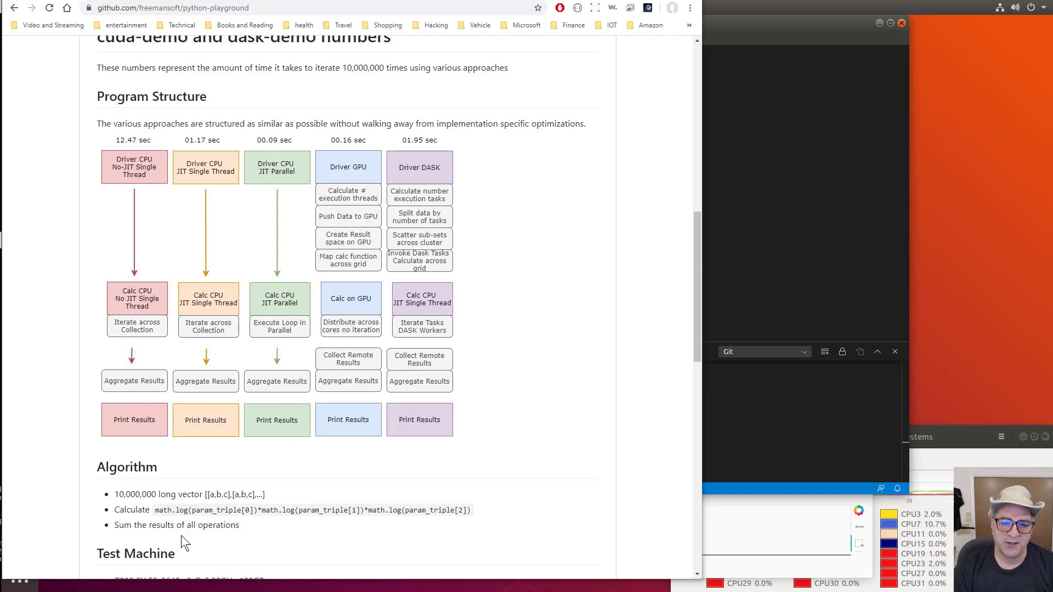
pyautogui.moveTo(215, 510)
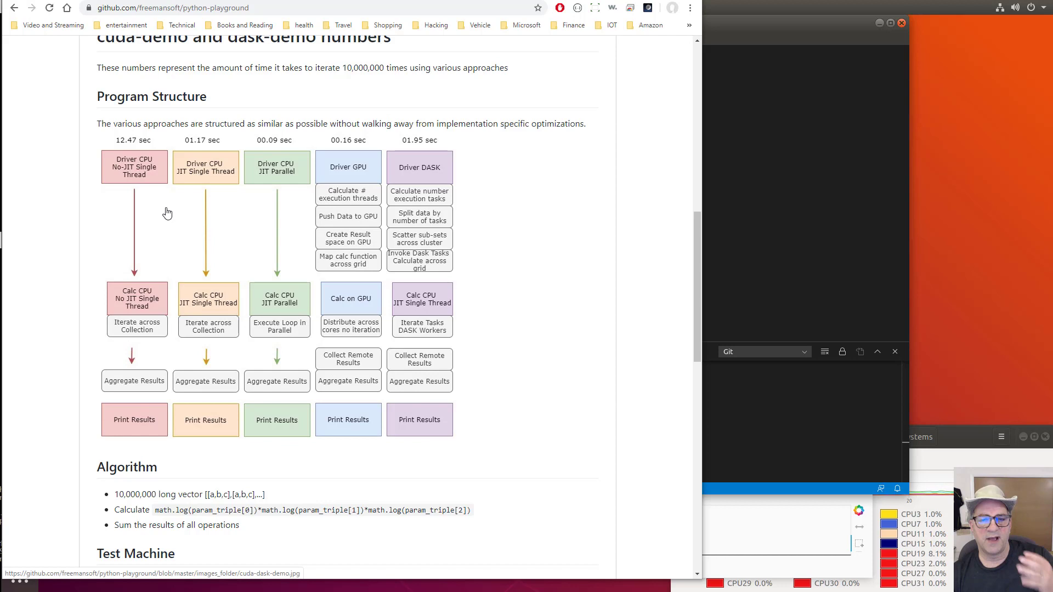
pyautogui.moveTo(177, 220)
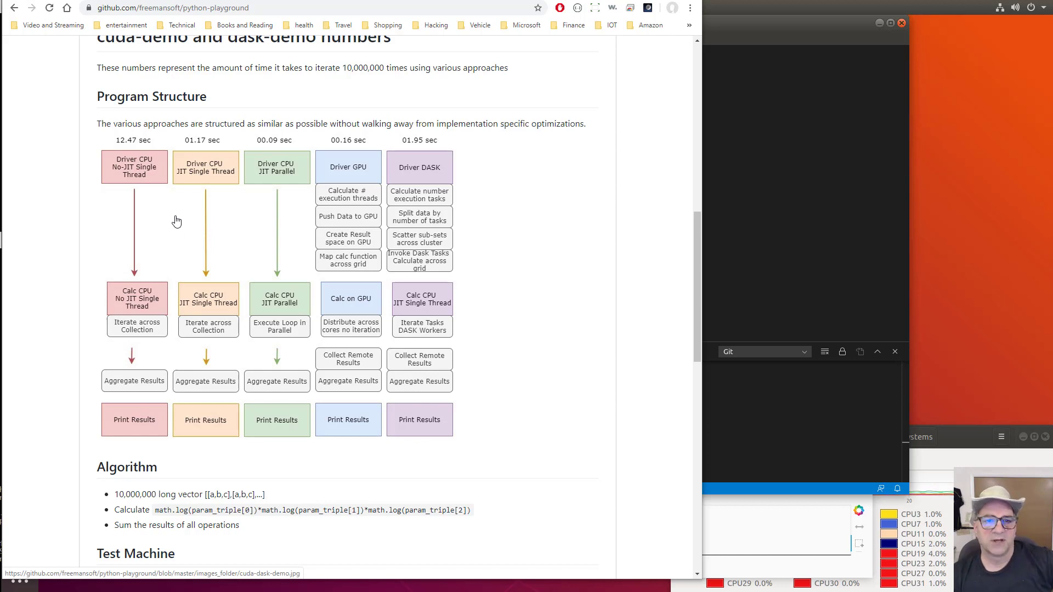
pyautogui.moveTo(147, 211)
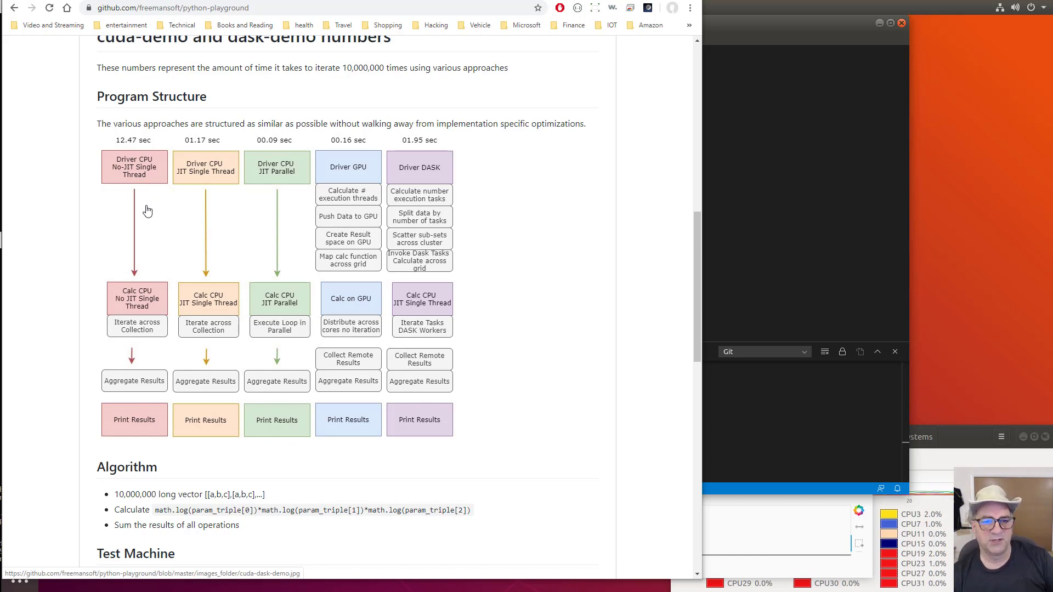
pyautogui.moveTo(198, 171)
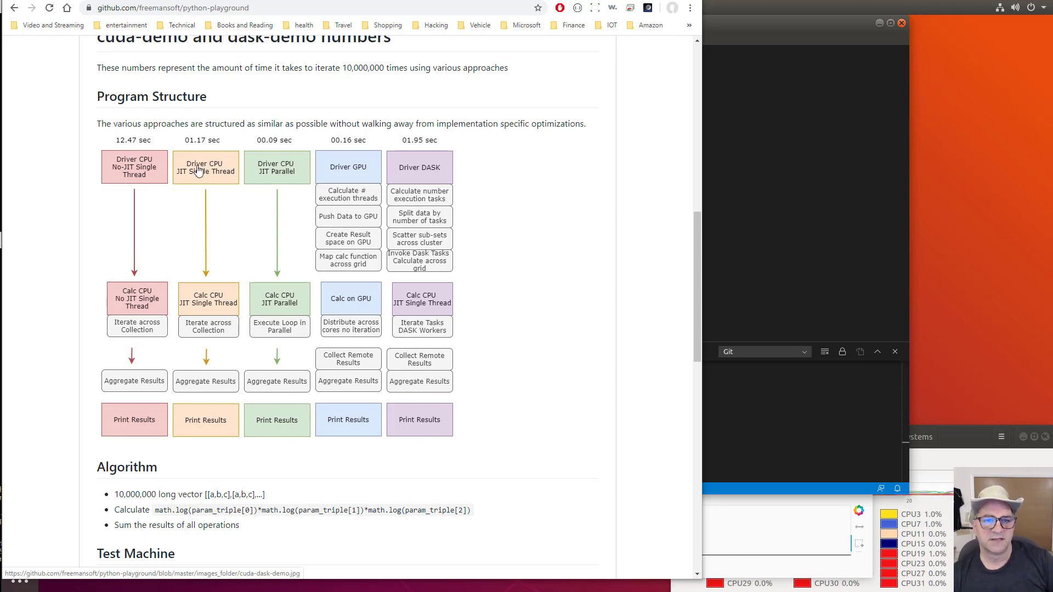
pyautogui.moveTo(146, 143)
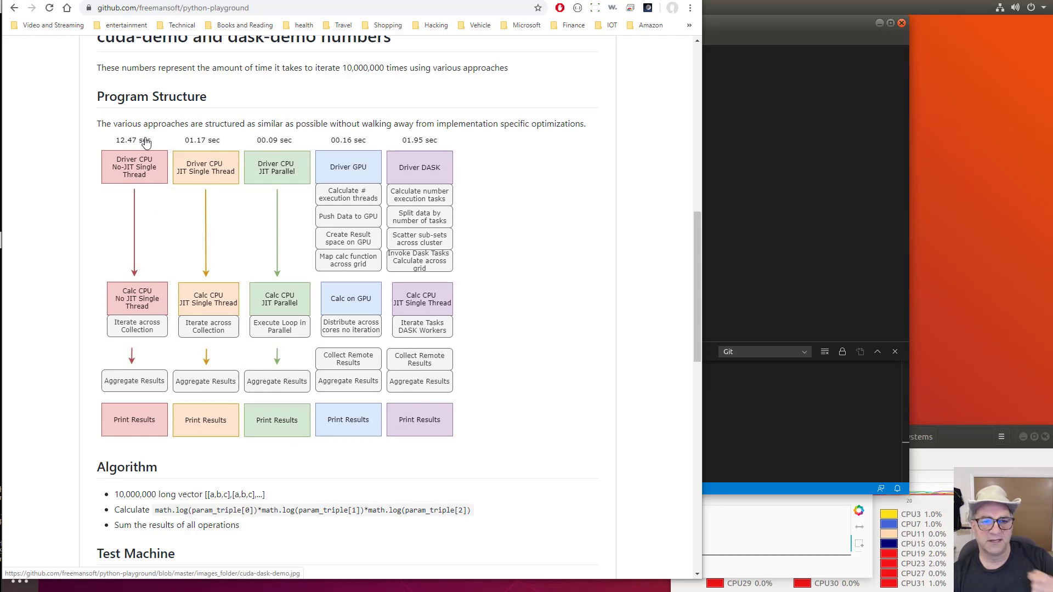
pyautogui.moveTo(132, 212)
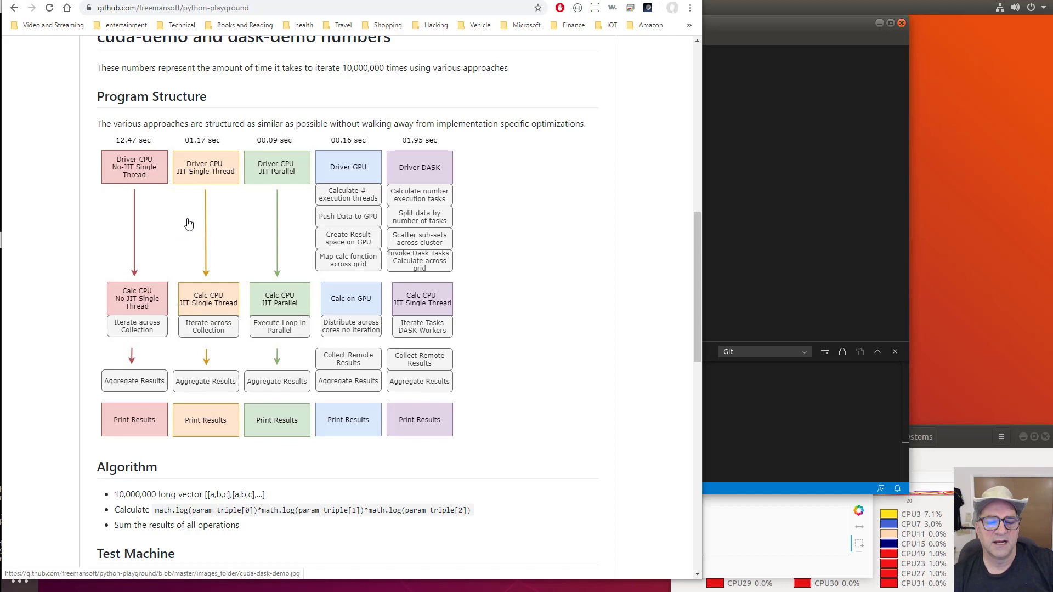
pyautogui.moveTo(221, 179)
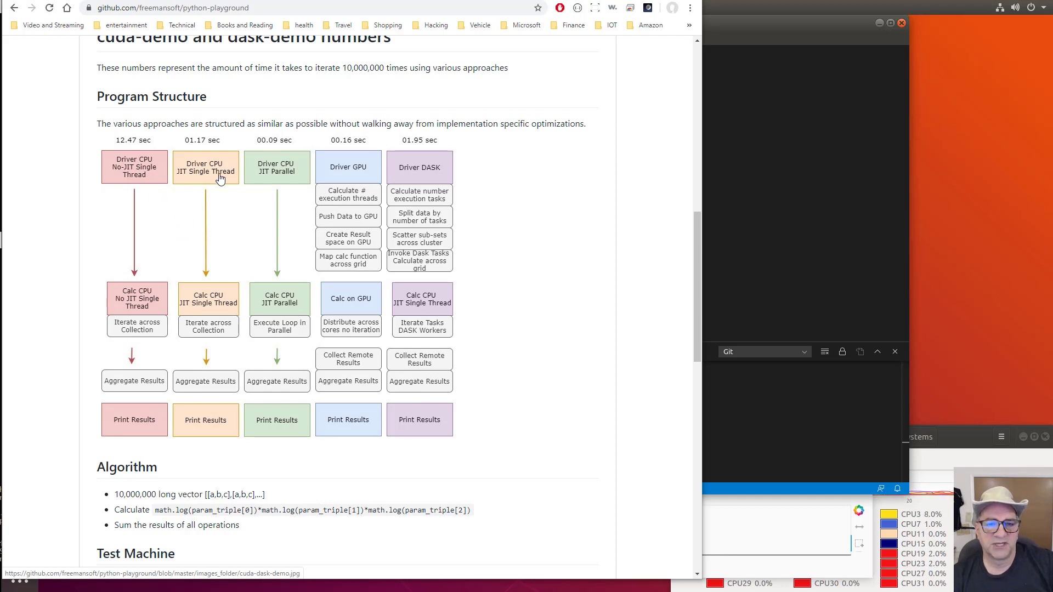
pyautogui.moveTo(230, 203)
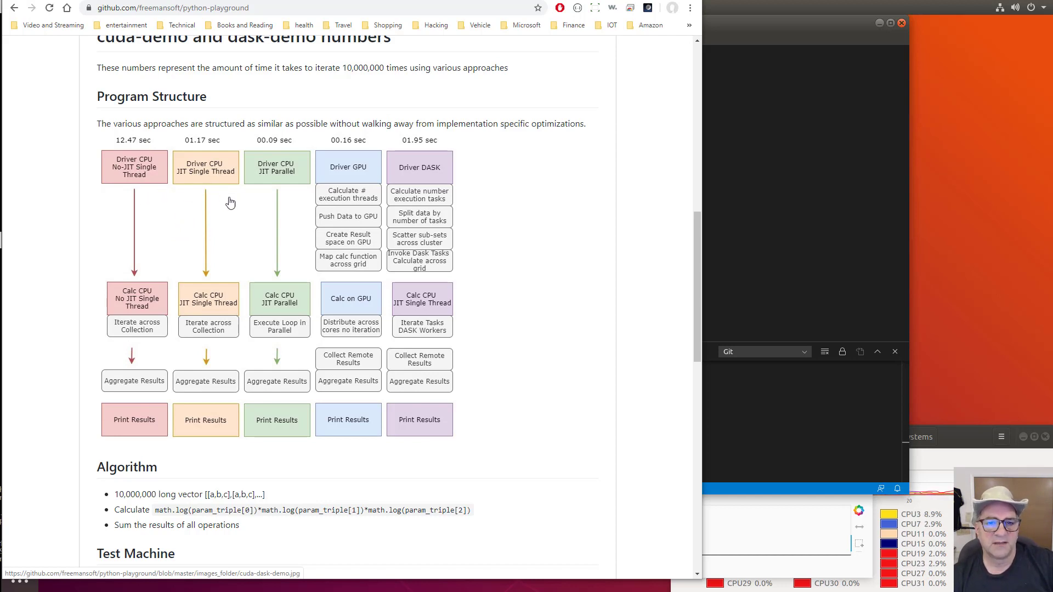
pyautogui.moveTo(185, 201)
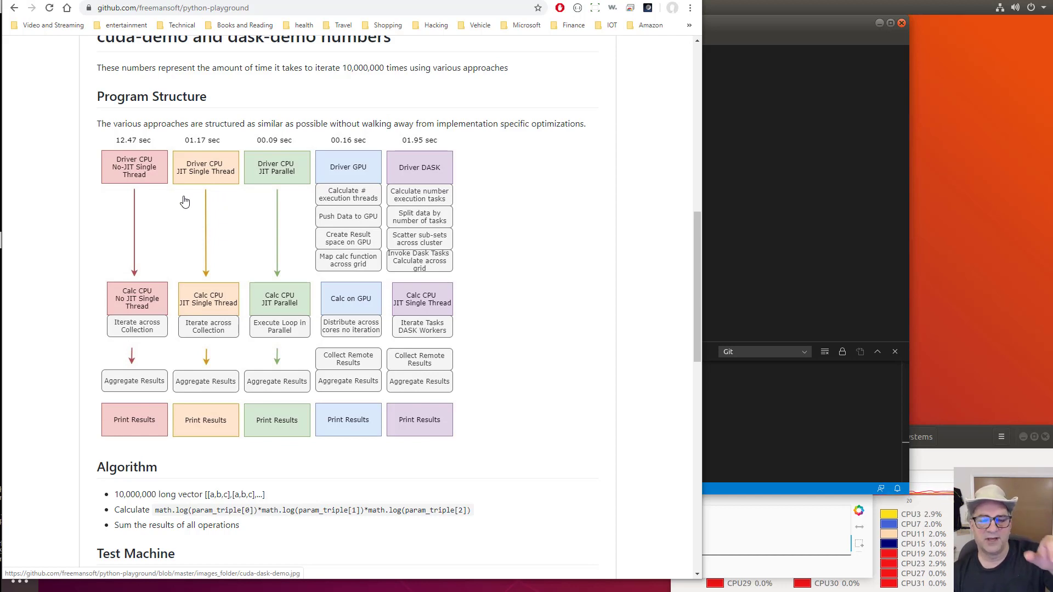
pyautogui.moveTo(193, 249)
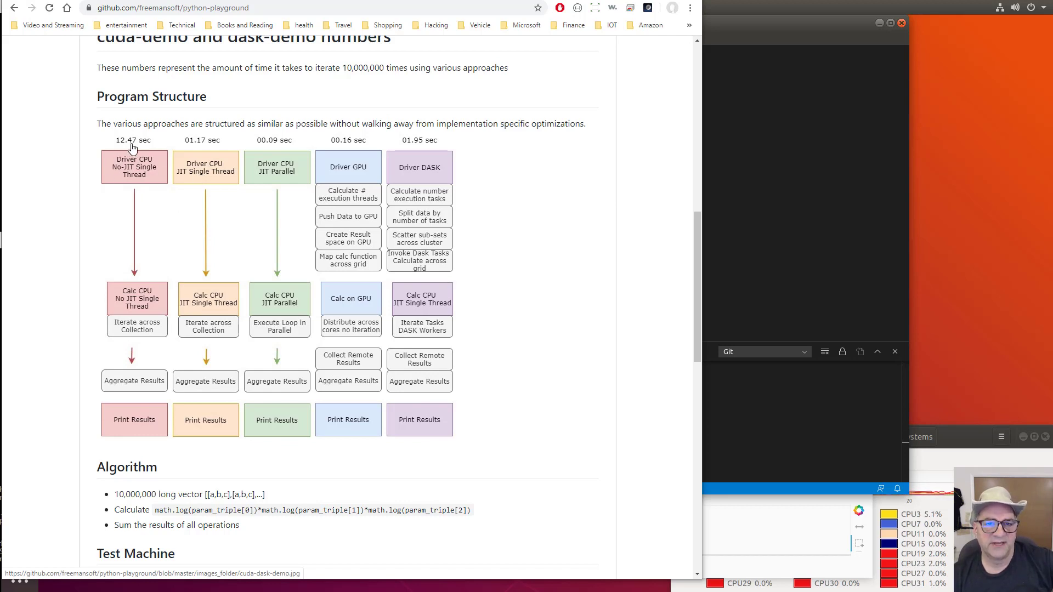
pyautogui.moveTo(203, 151)
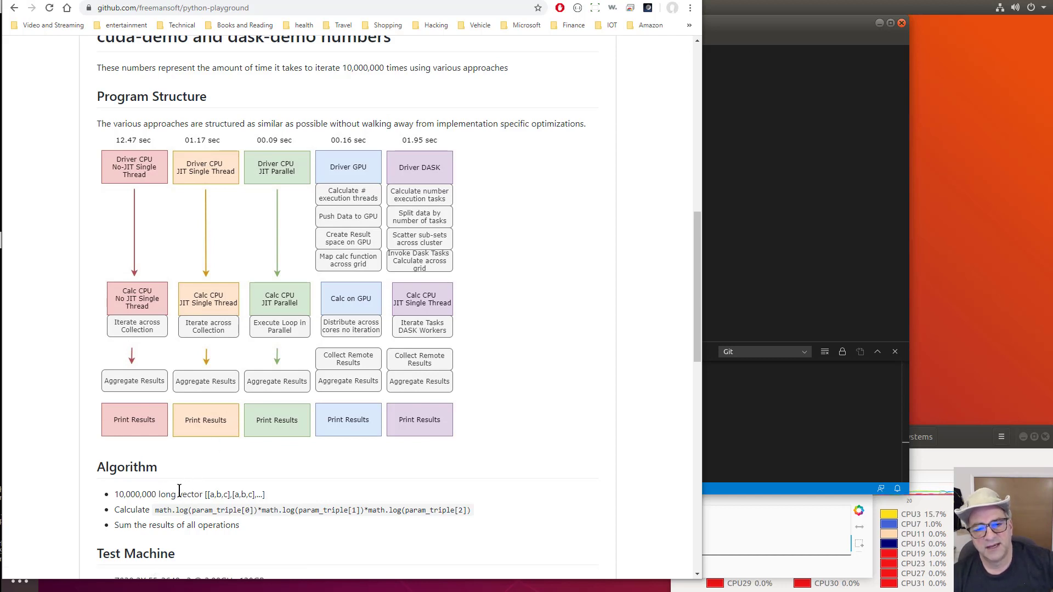
pyautogui.moveTo(314, 545)
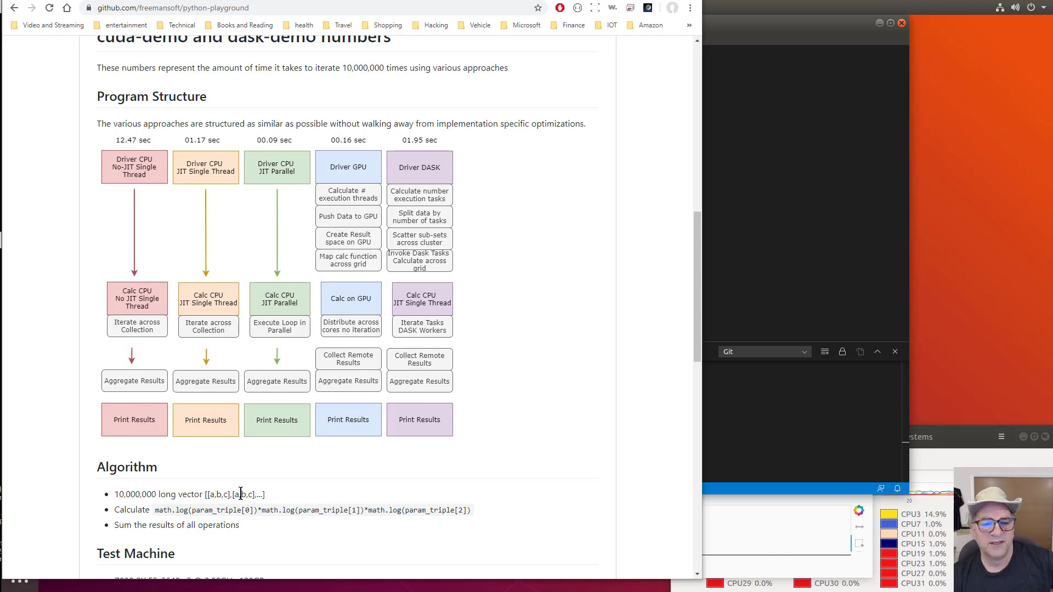
pyautogui.moveTo(212, 513)
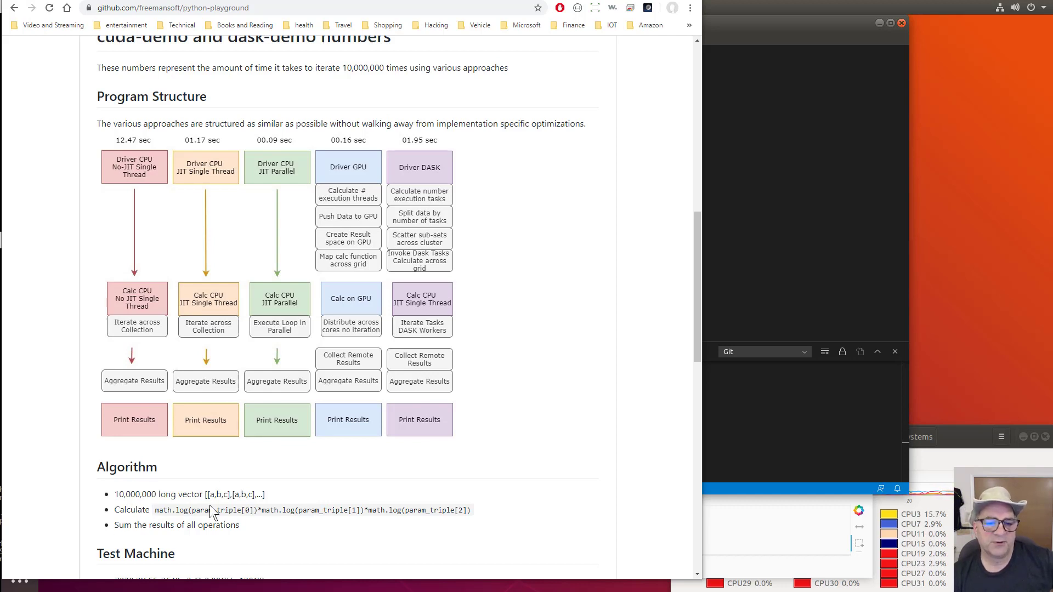
pyautogui.moveTo(270, 181)
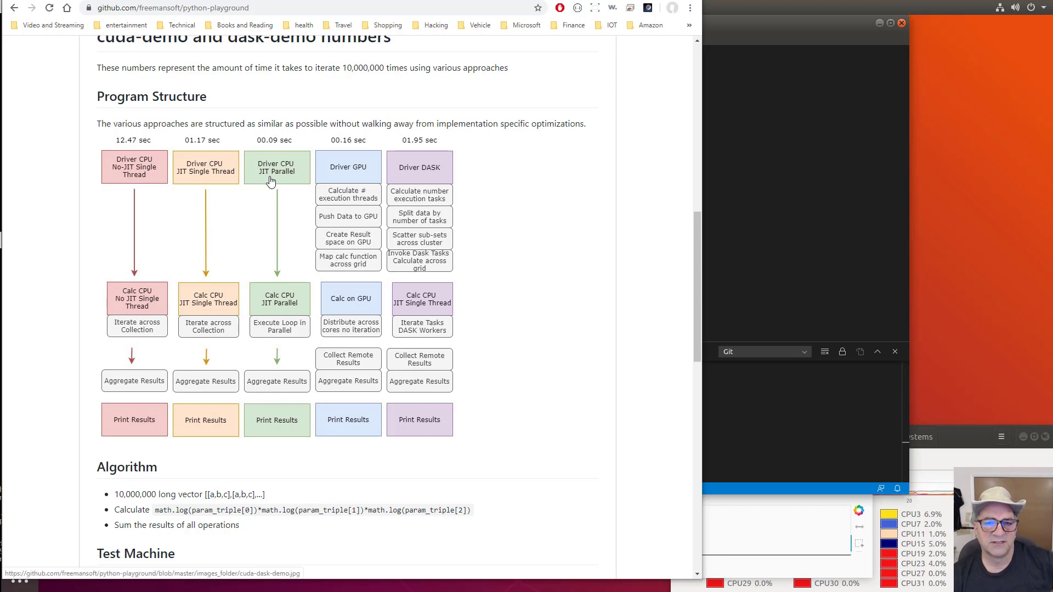
pyautogui.moveTo(279, 154)
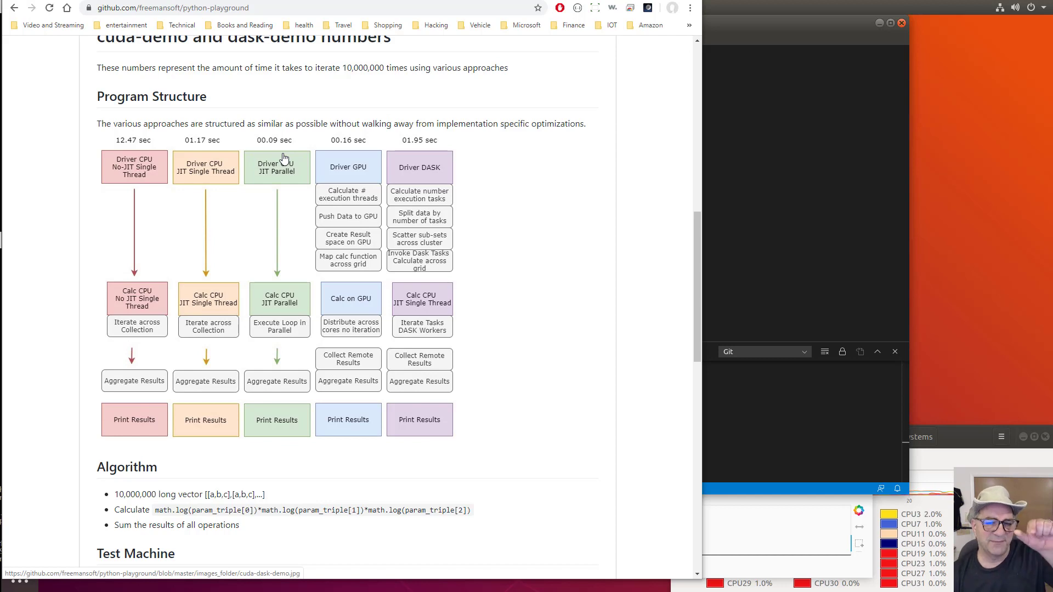
pyautogui.moveTo(182, 173)
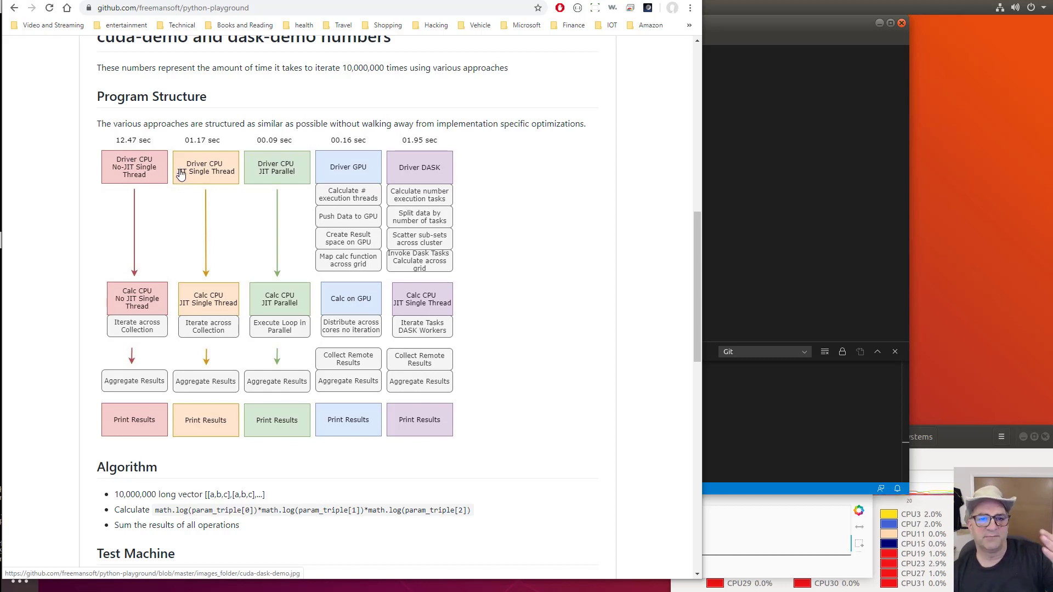
pyautogui.moveTo(158, 175)
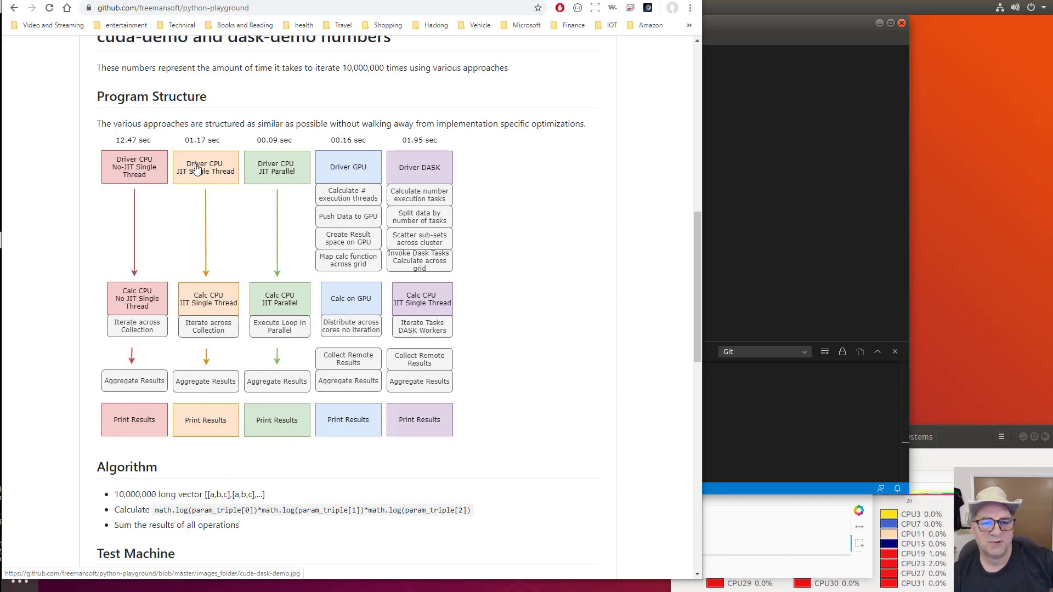
pyautogui.moveTo(275, 175)
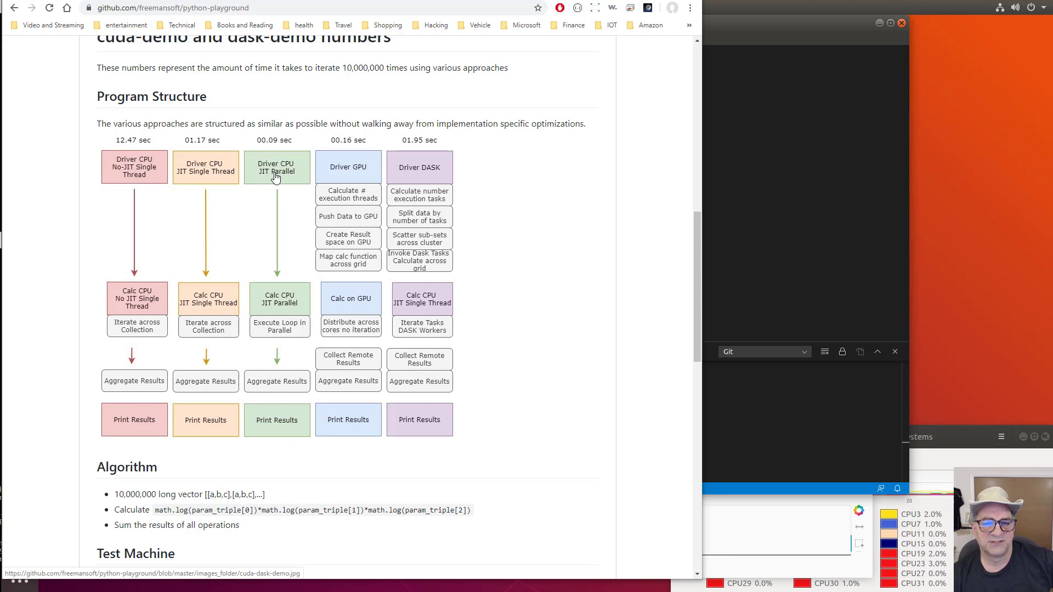
pyautogui.moveTo(253, 175)
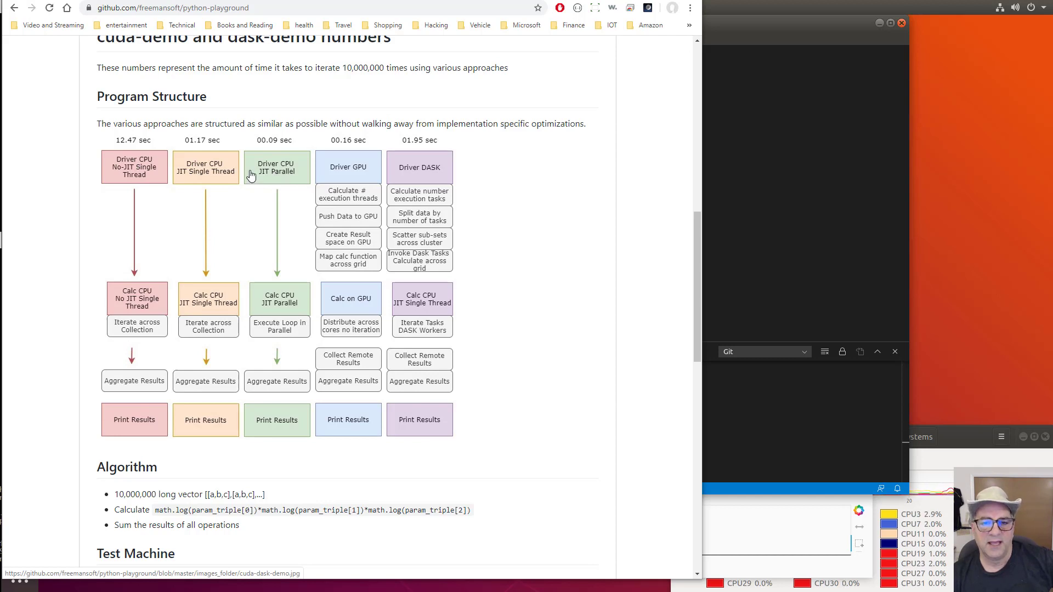
pyautogui.moveTo(276, 216)
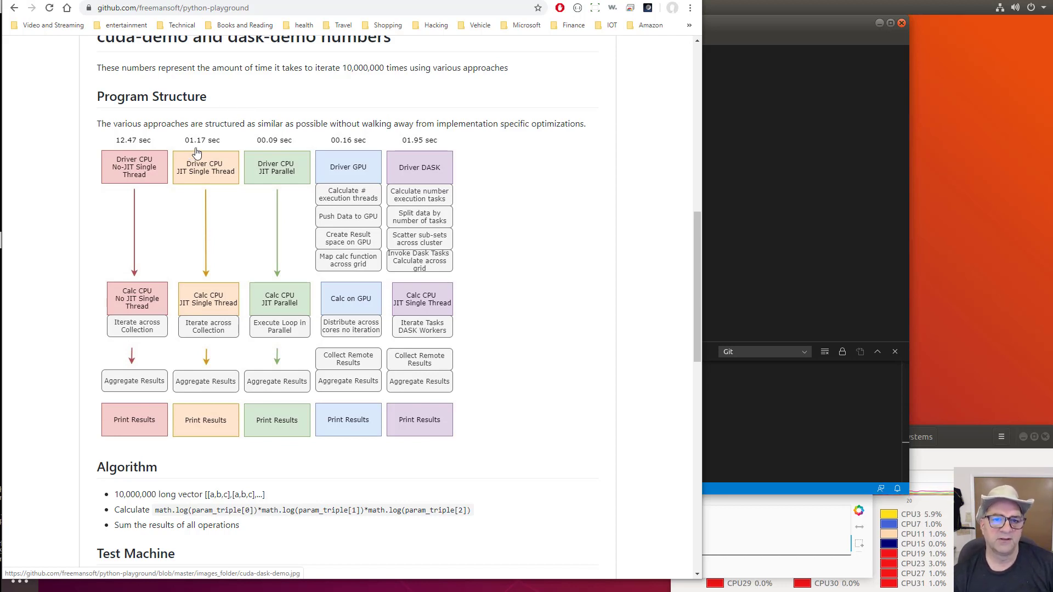
pyautogui.moveTo(199, 147)
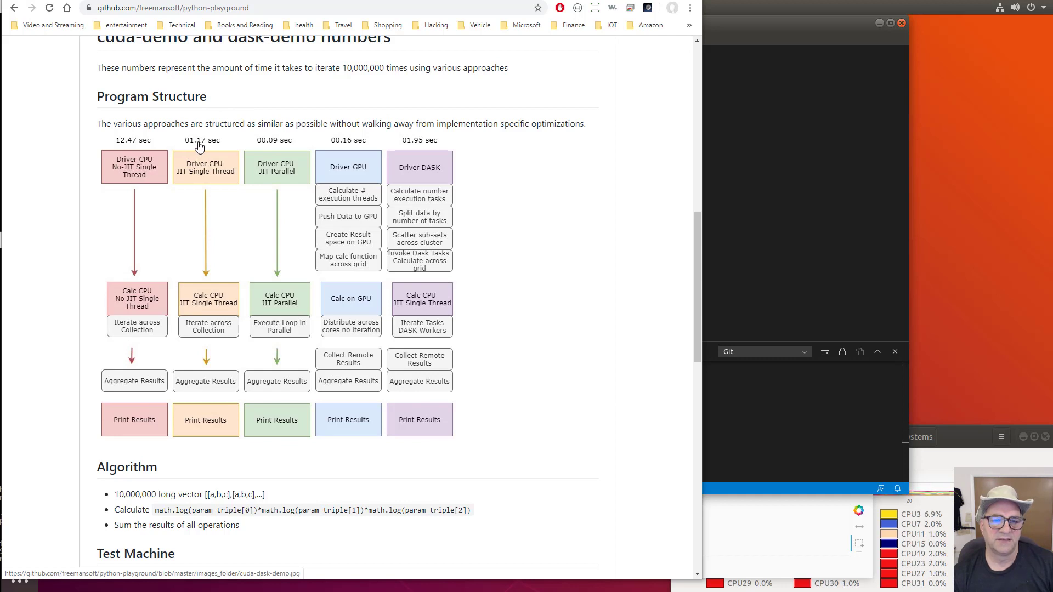
pyautogui.moveTo(275, 143)
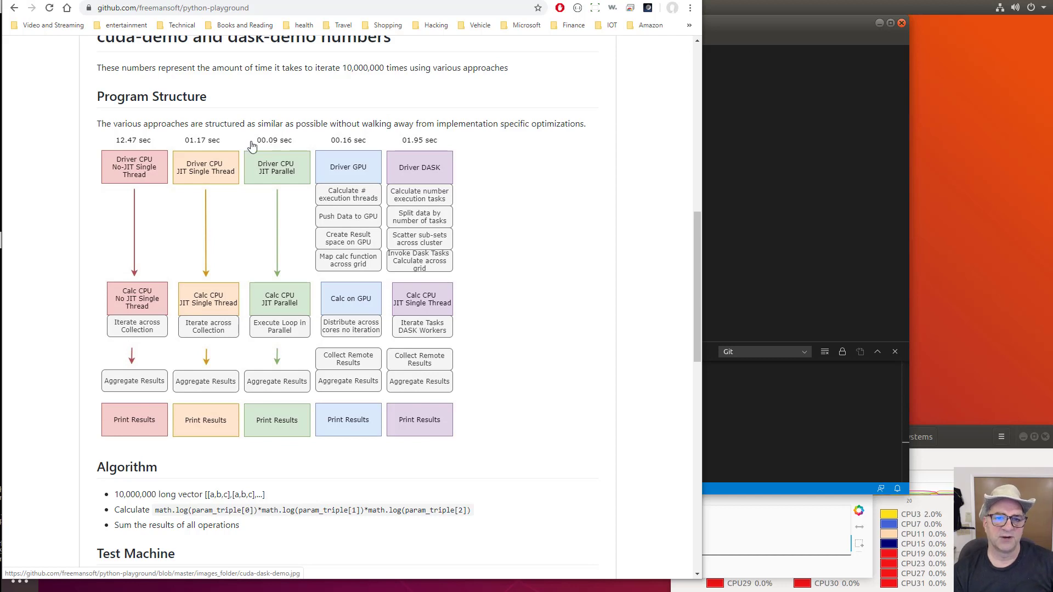
pyautogui.moveTo(209, 145)
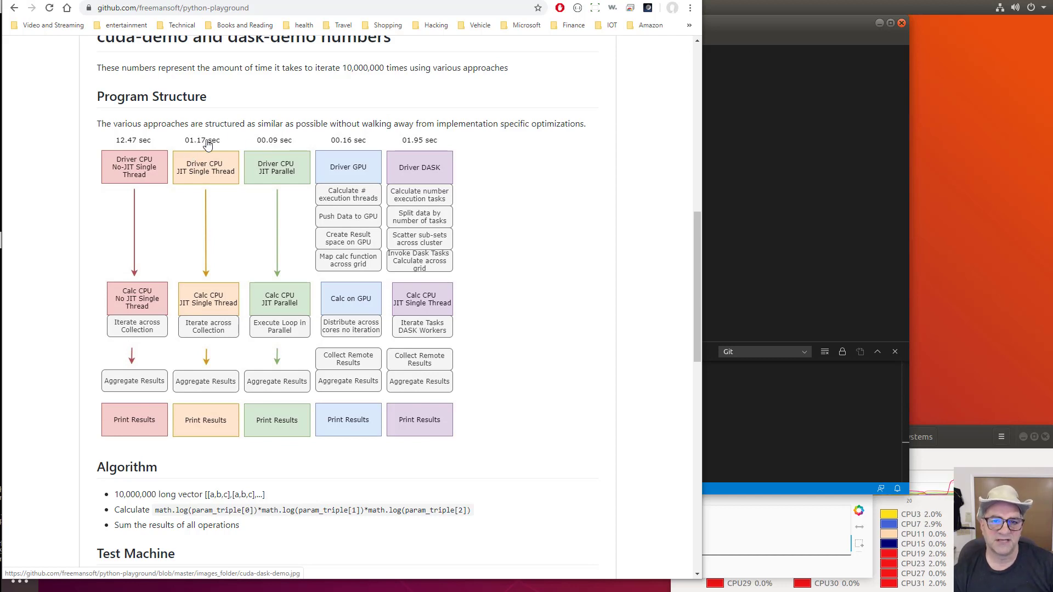
pyautogui.moveTo(281, 147)
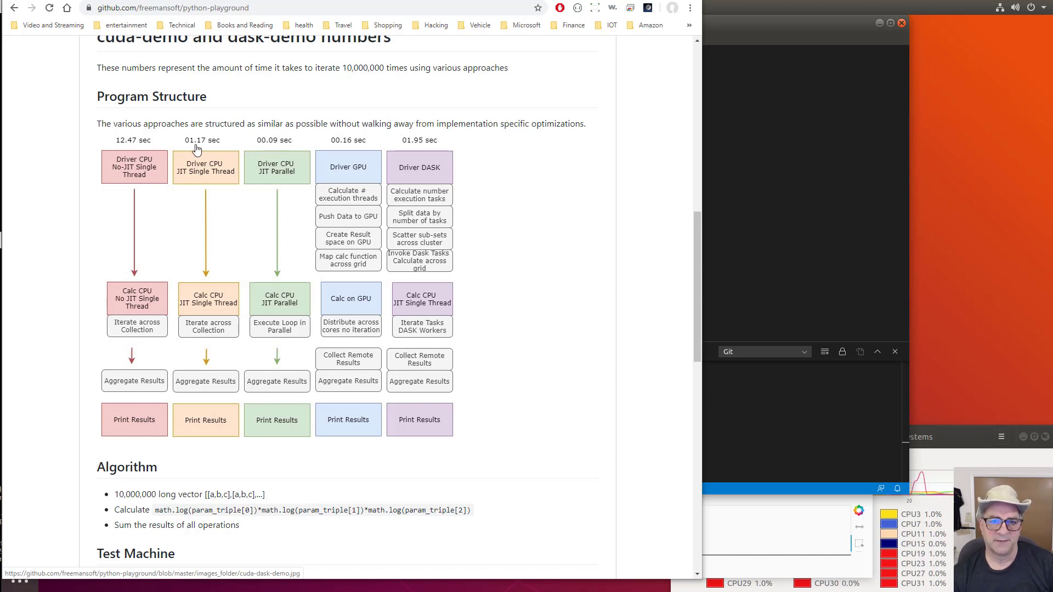
pyautogui.moveTo(212, 147)
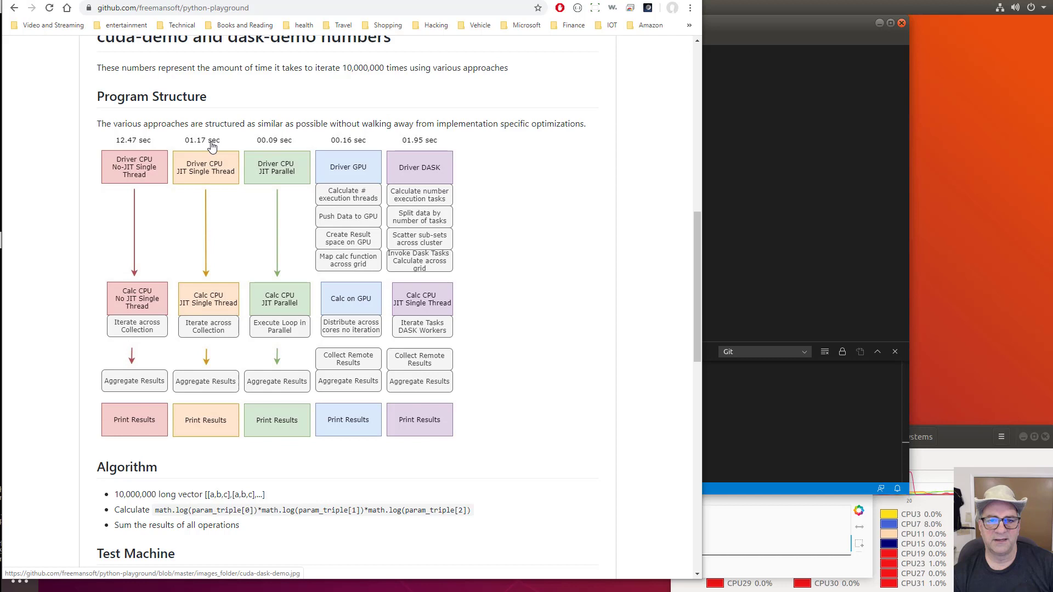
pyautogui.moveTo(337, 174)
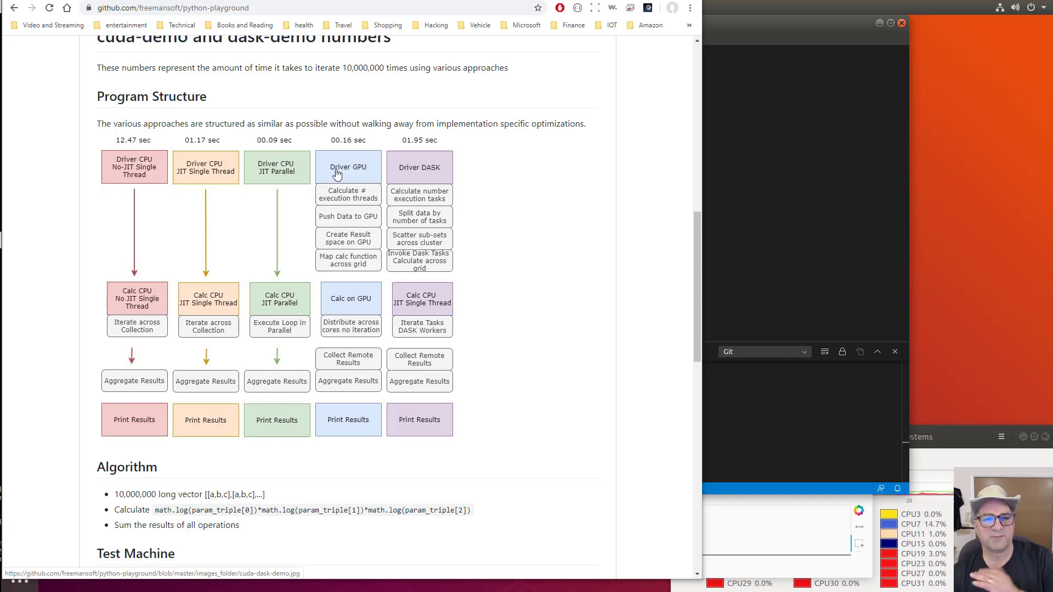
pyautogui.moveTo(189, 203)
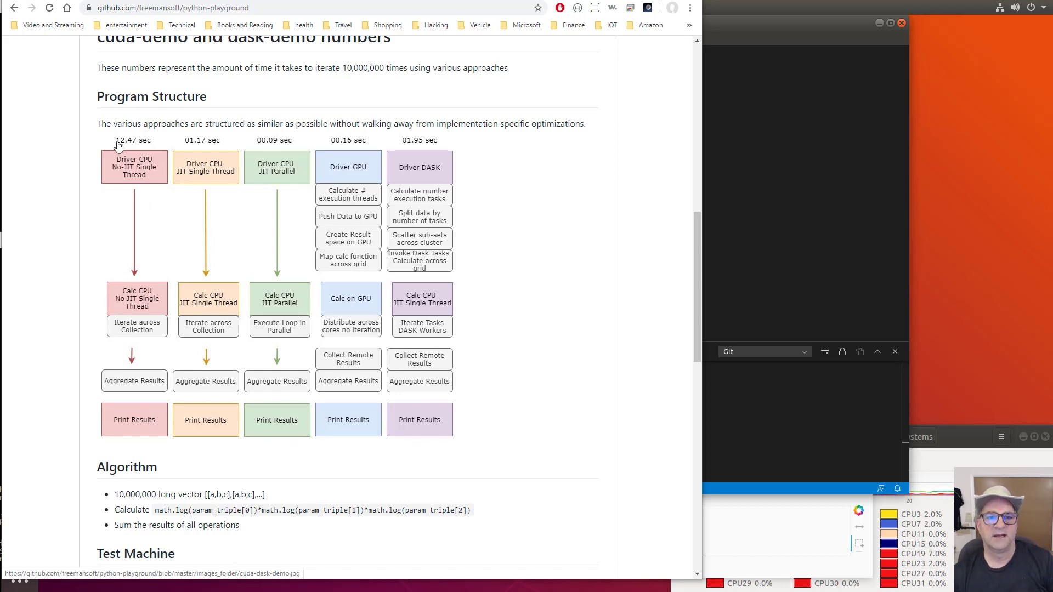
pyautogui.moveTo(281, 152)
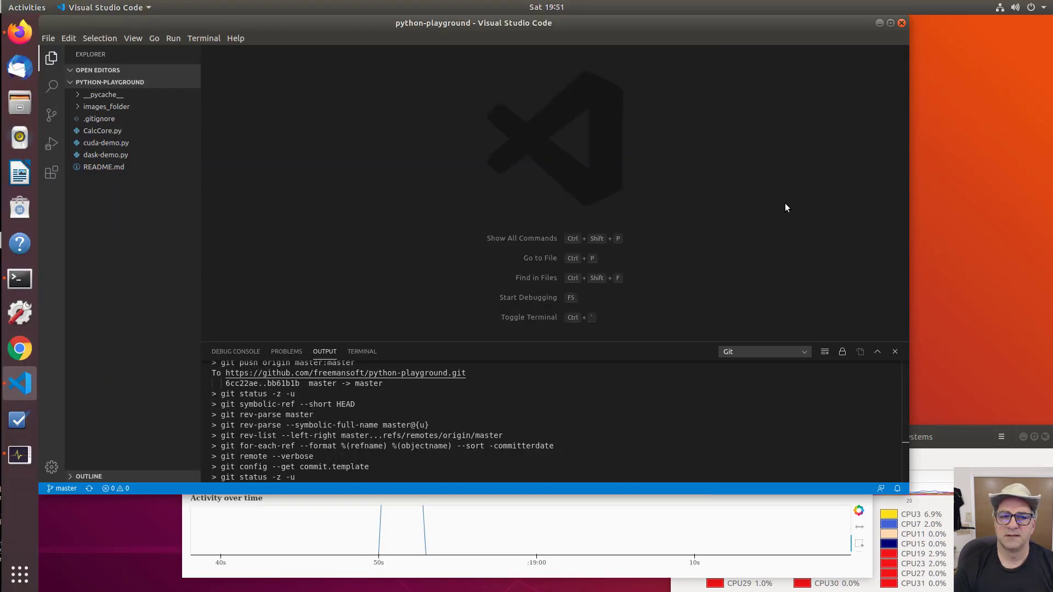
pyautogui.moveTo(321, 177)
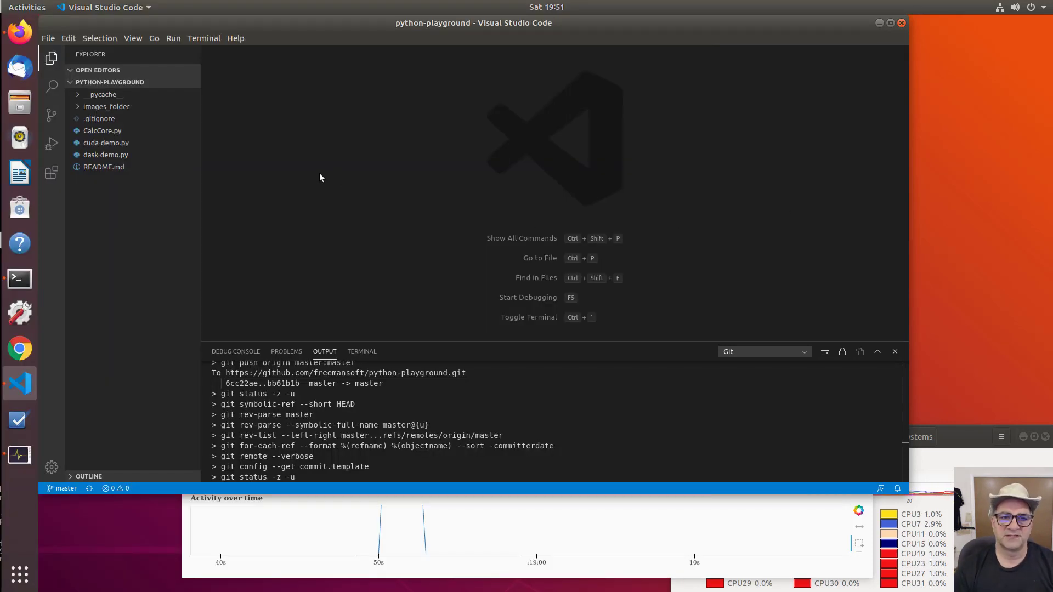
pyautogui.moveTo(208, 155)
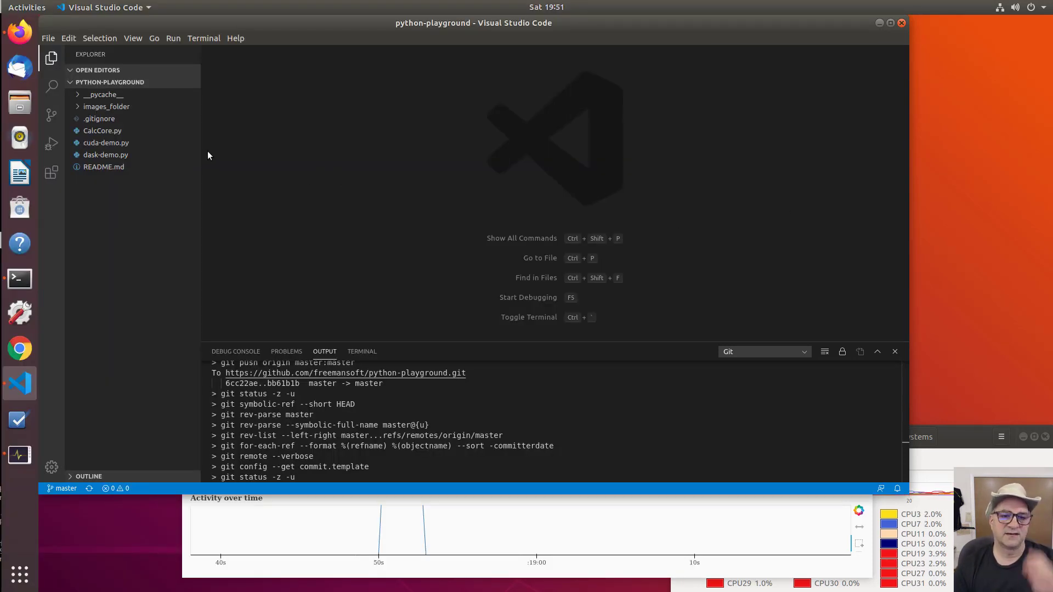
pyautogui.moveTo(102, 530)
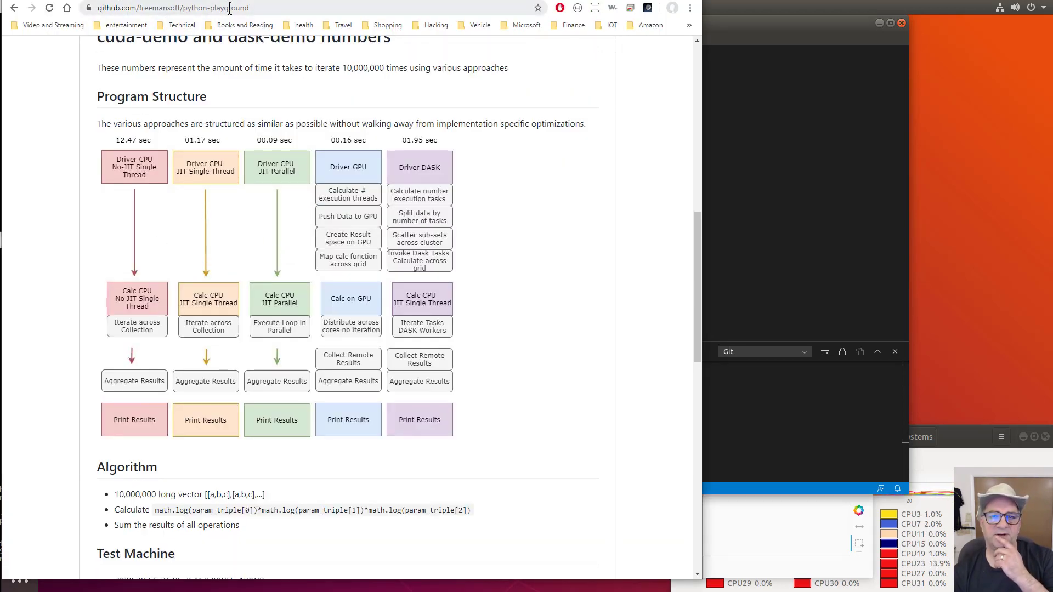
pyautogui.moveTo(345, 71)
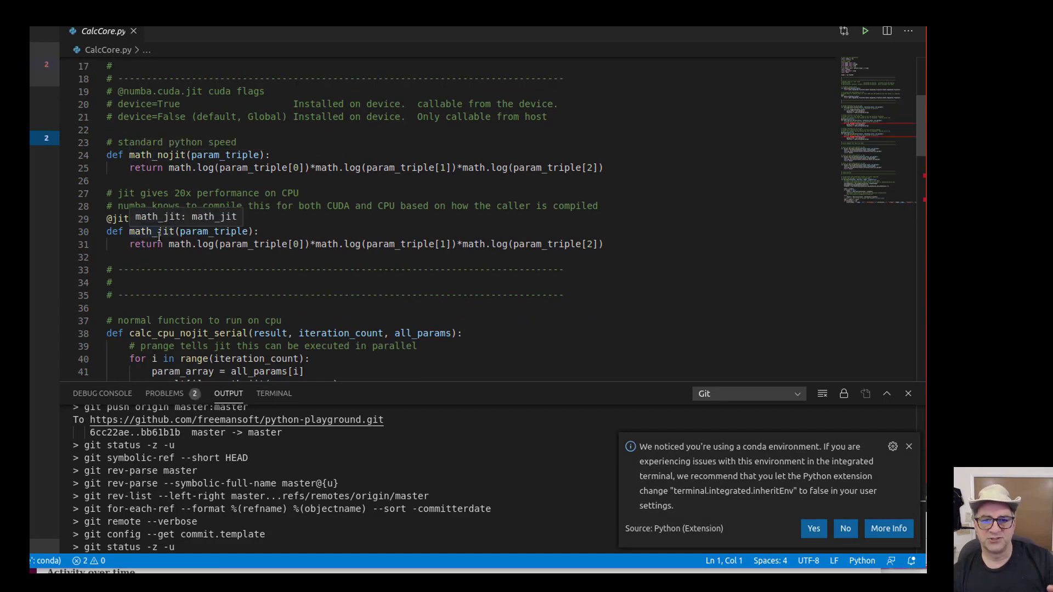
pyautogui.moveTo(283, 241)
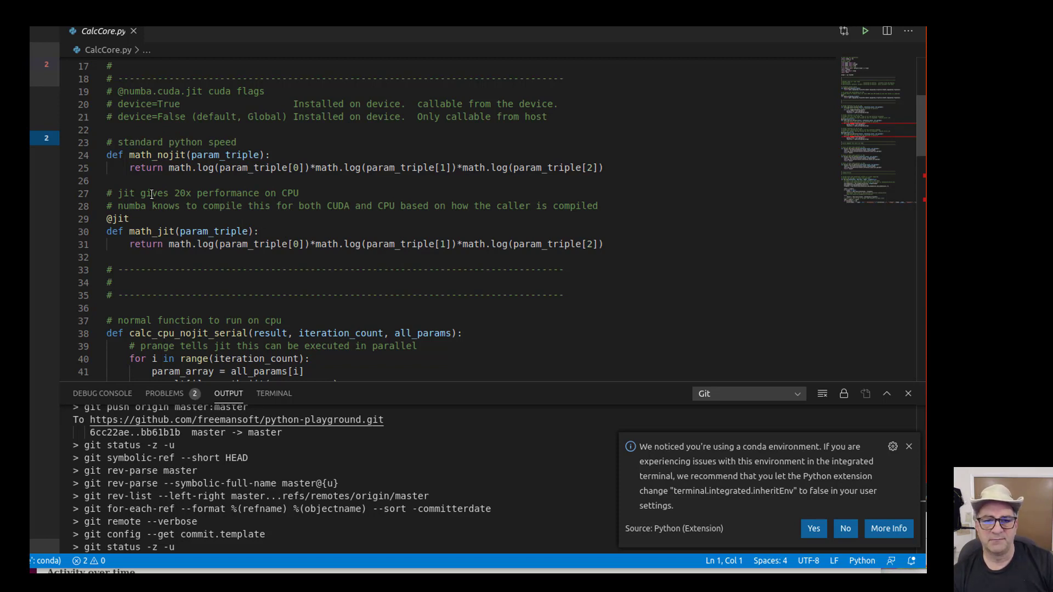
pyautogui.moveTo(127, 231)
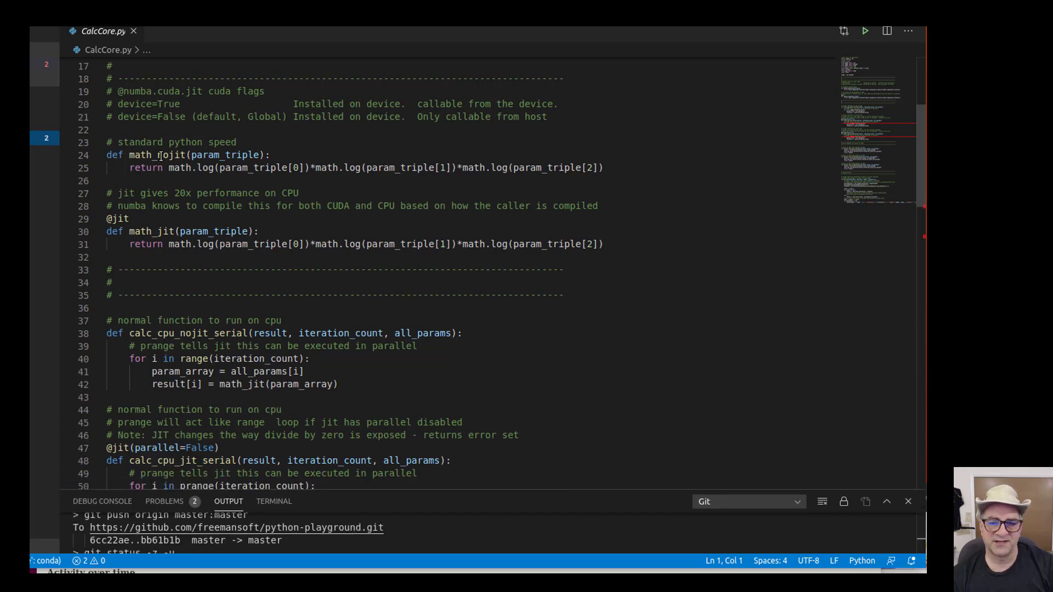
# Step: Scroll CalcCore.py past math_jit and calc_cpu to the driver_cpu_nojit_serial adapter
pyautogui.scroll(-3)
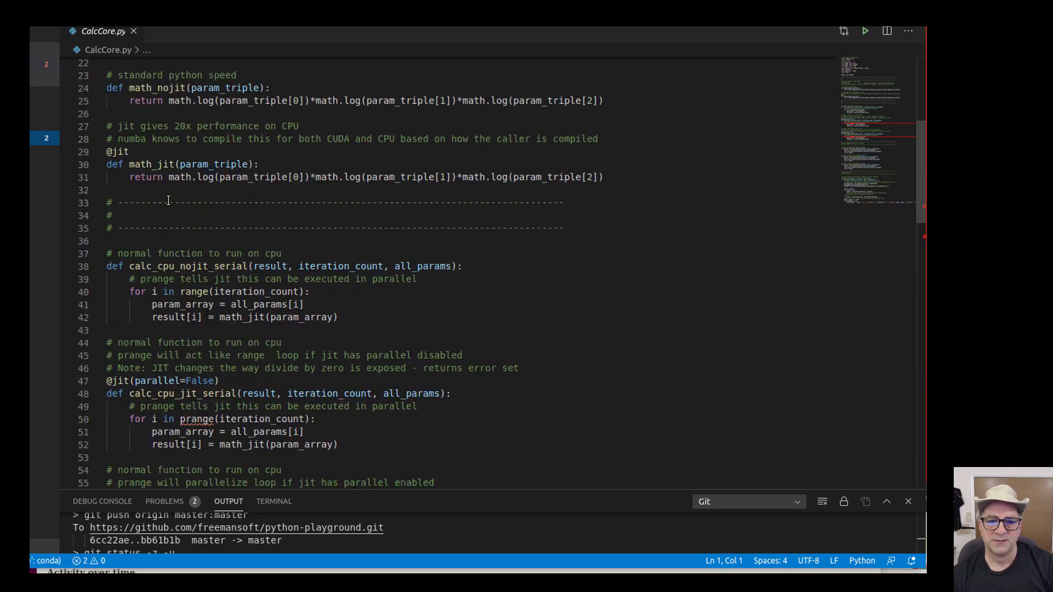
pyautogui.scroll(-3)
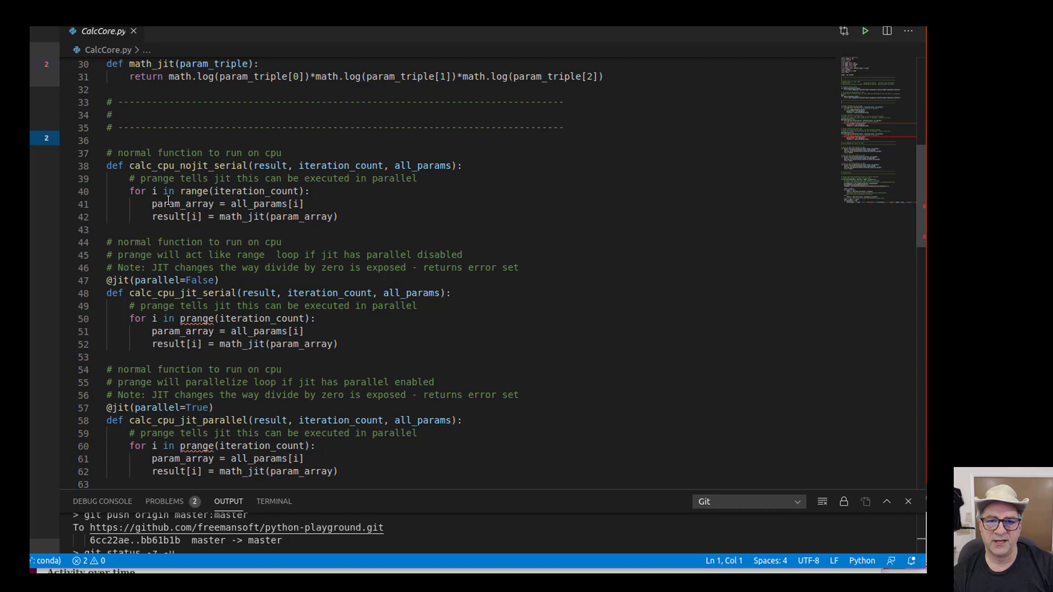
pyautogui.scroll(-3)
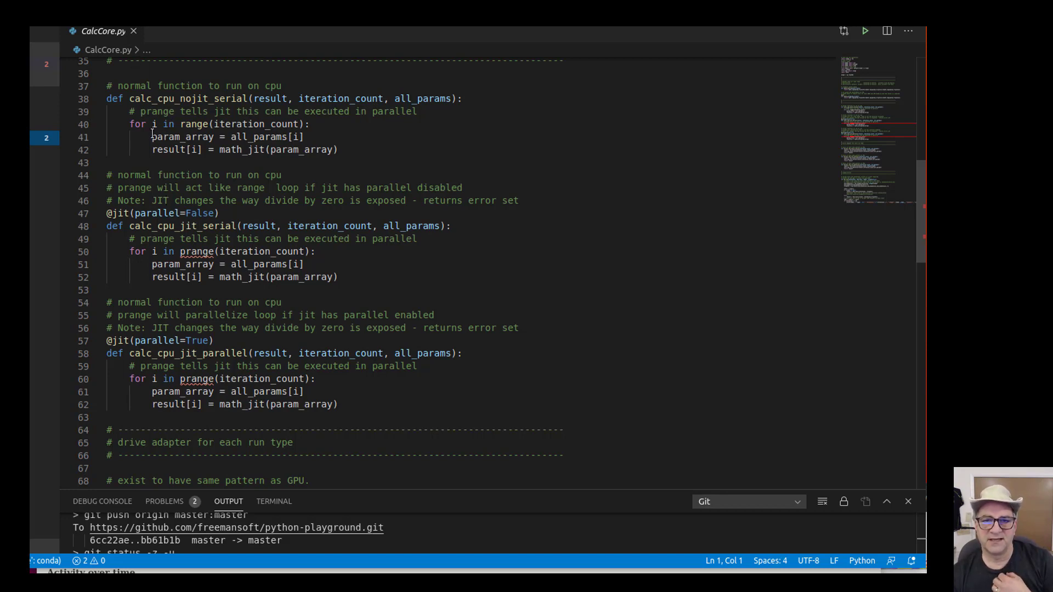
pyautogui.moveTo(182, 137)
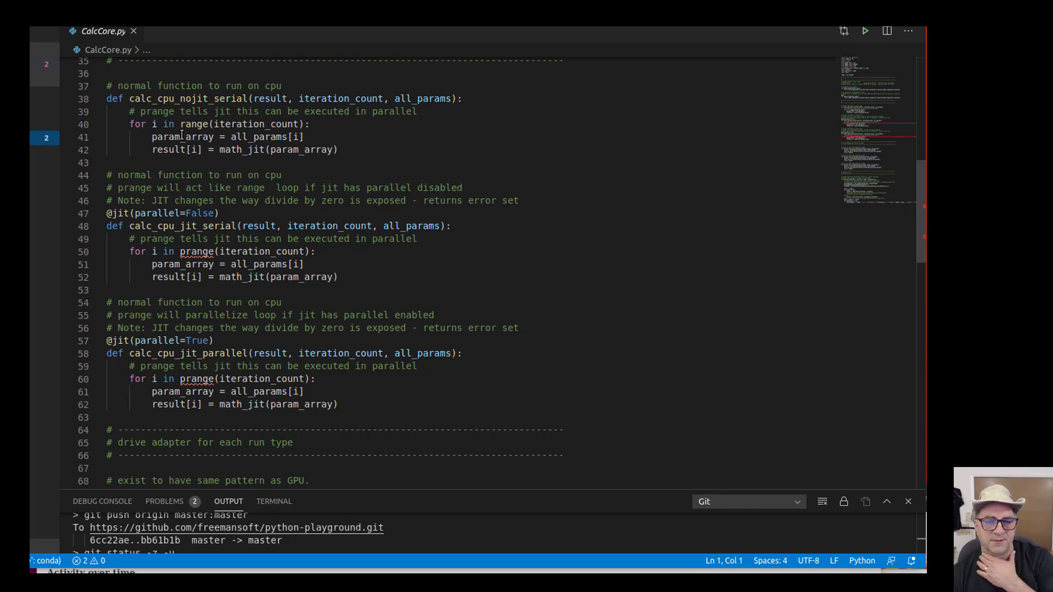
pyautogui.moveTo(212, 152)
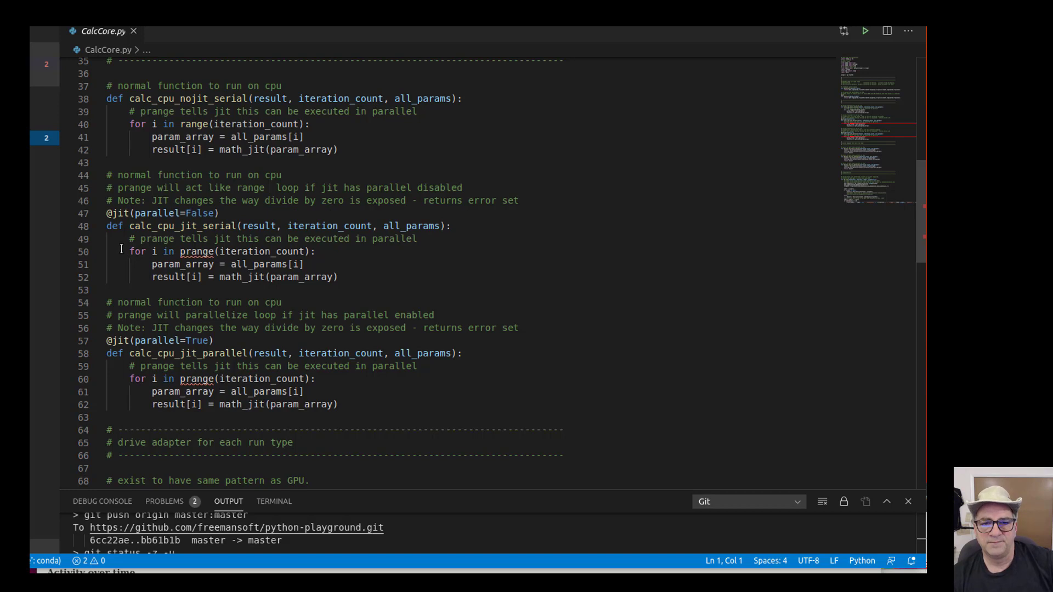
pyautogui.moveTo(184, 251)
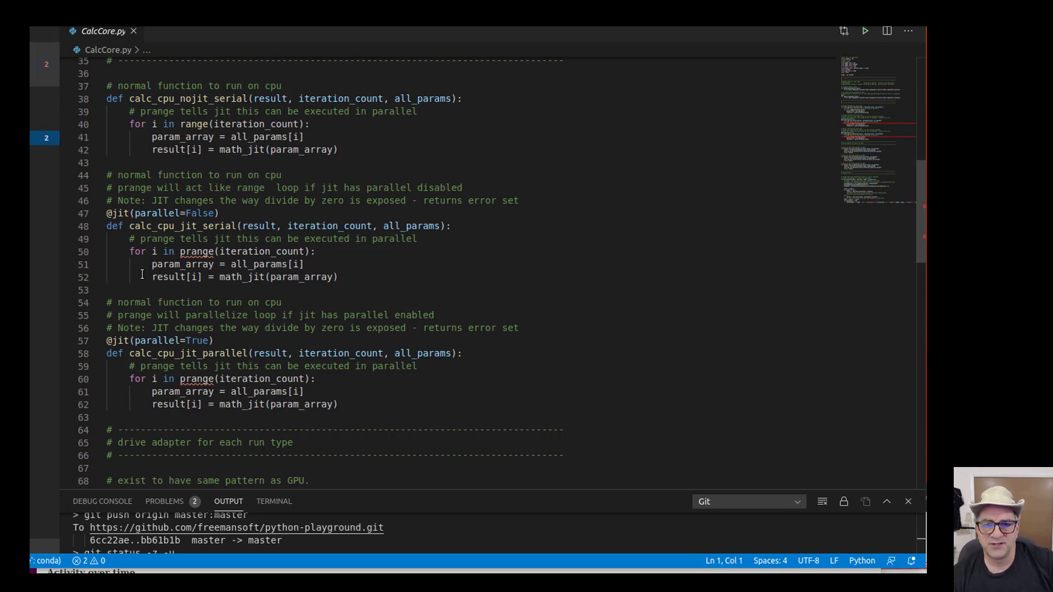
pyautogui.moveTo(164, 213)
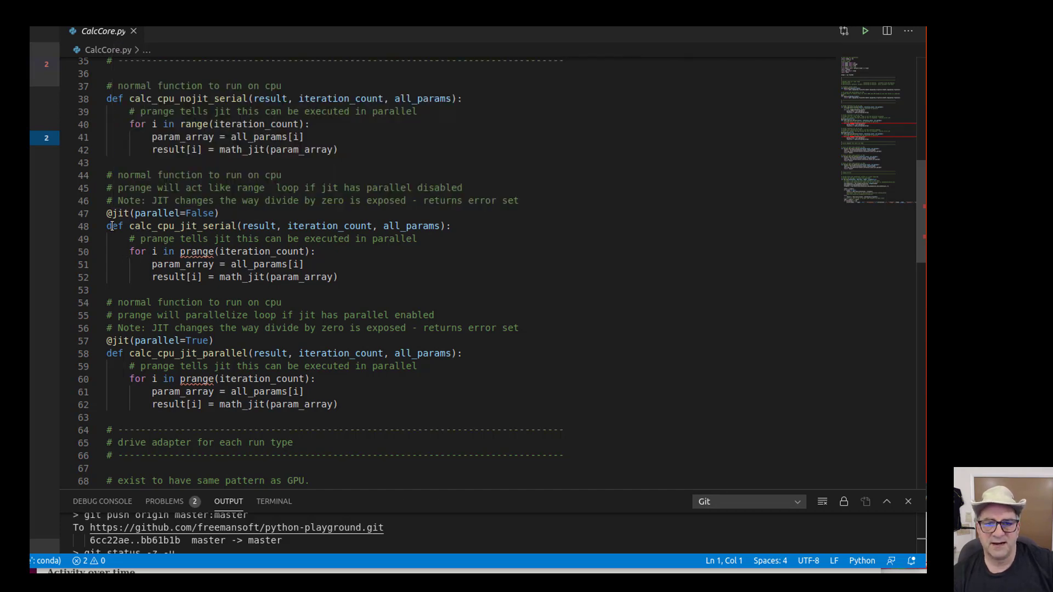
pyautogui.moveTo(96, 214)
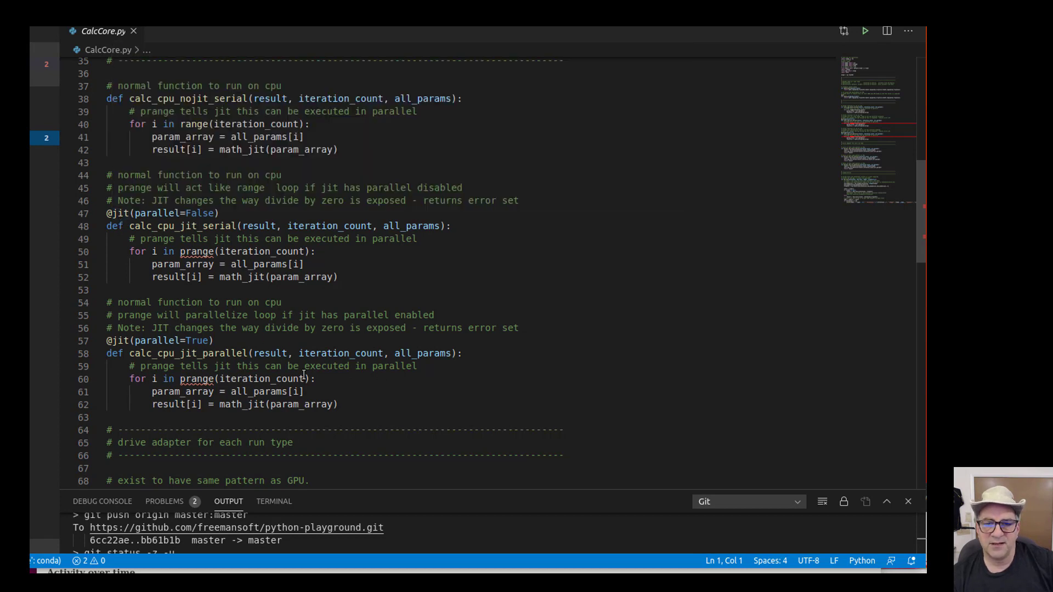
pyautogui.moveTo(214, 392)
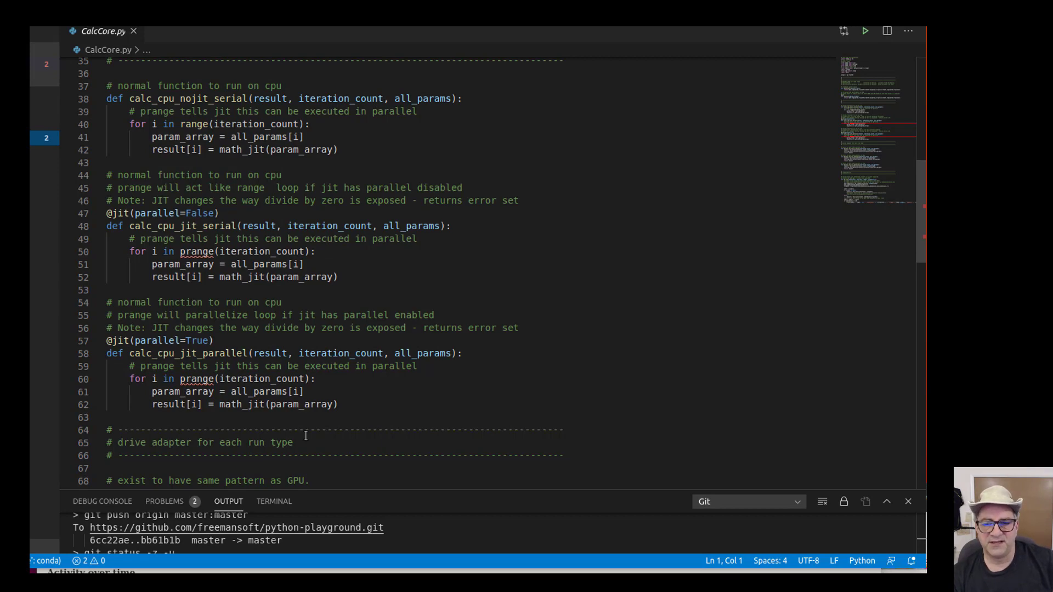
pyautogui.scroll(-3)
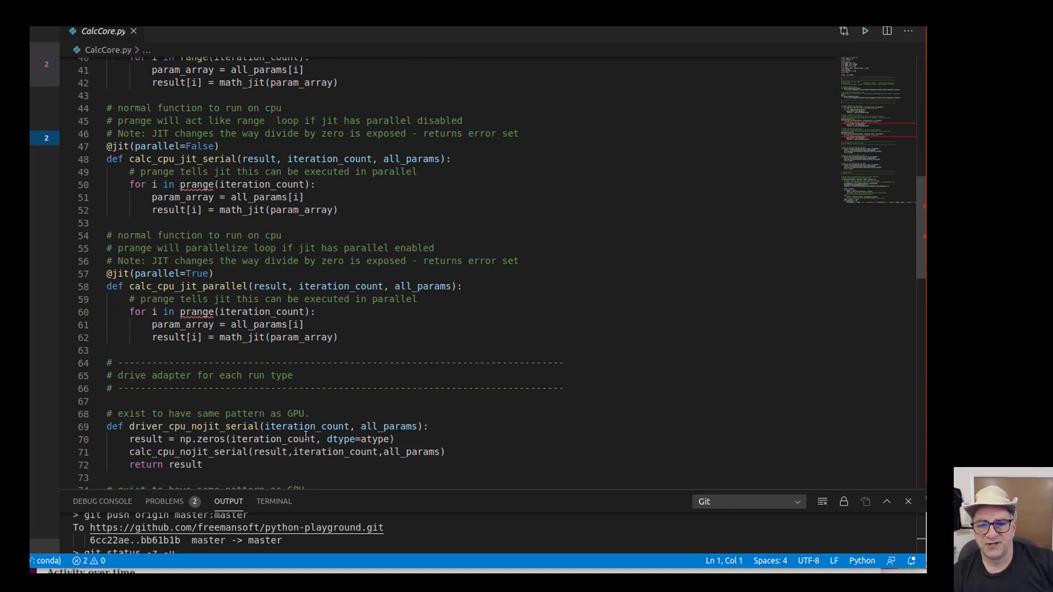
pyautogui.scroll(-3)
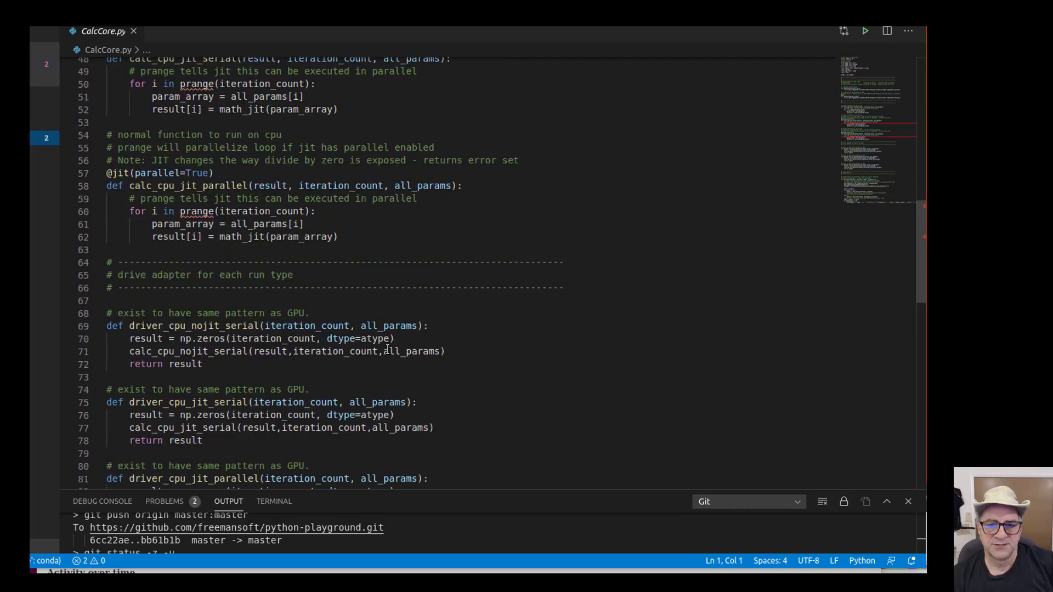
pyautogui.scroll(-3)
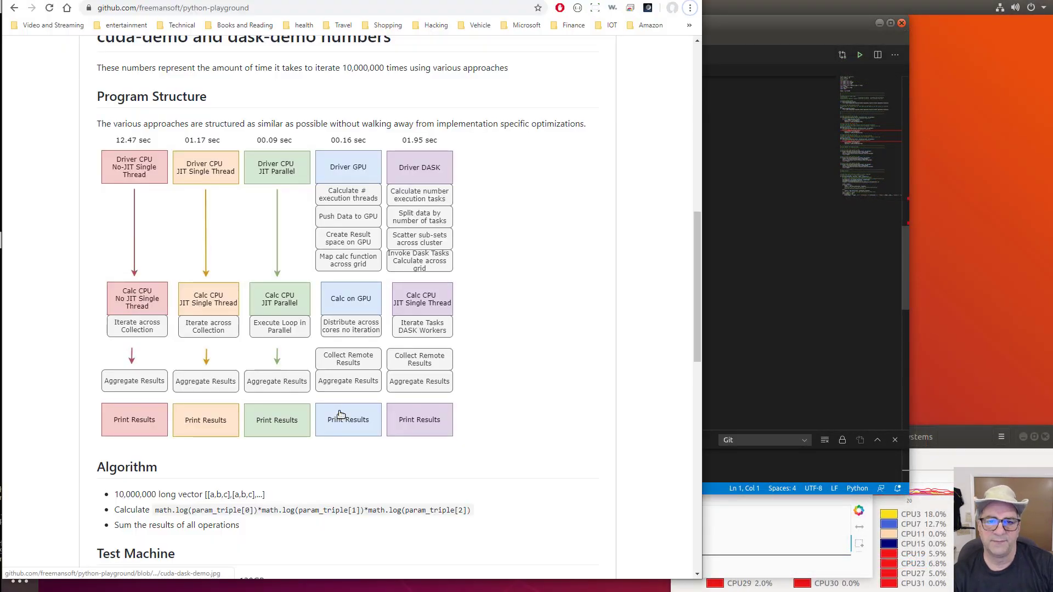
pyautogui.moveTo(153, 159)
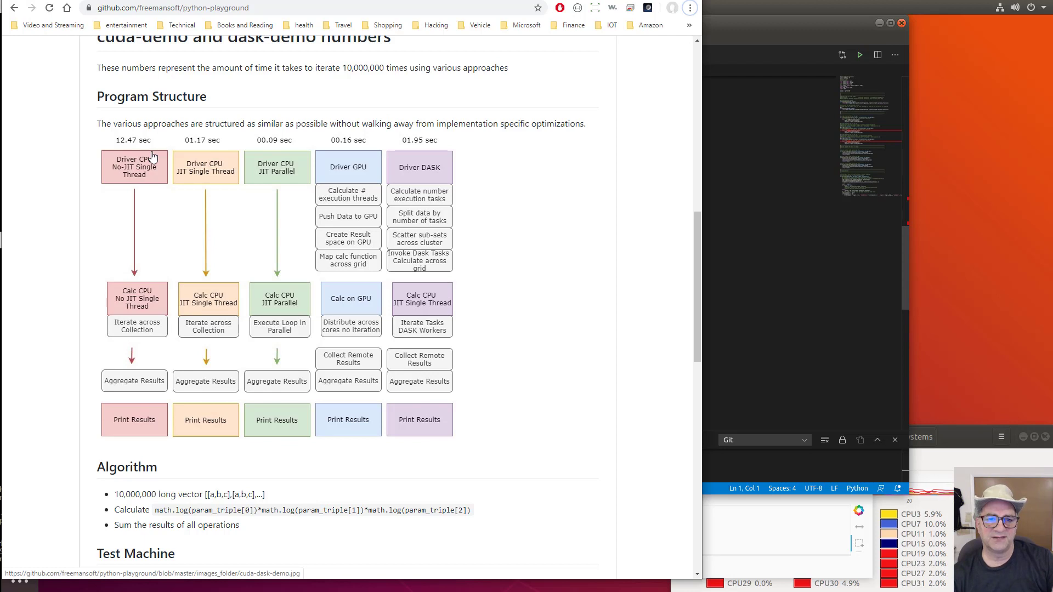
pyautogui.moveTo(143, 151)
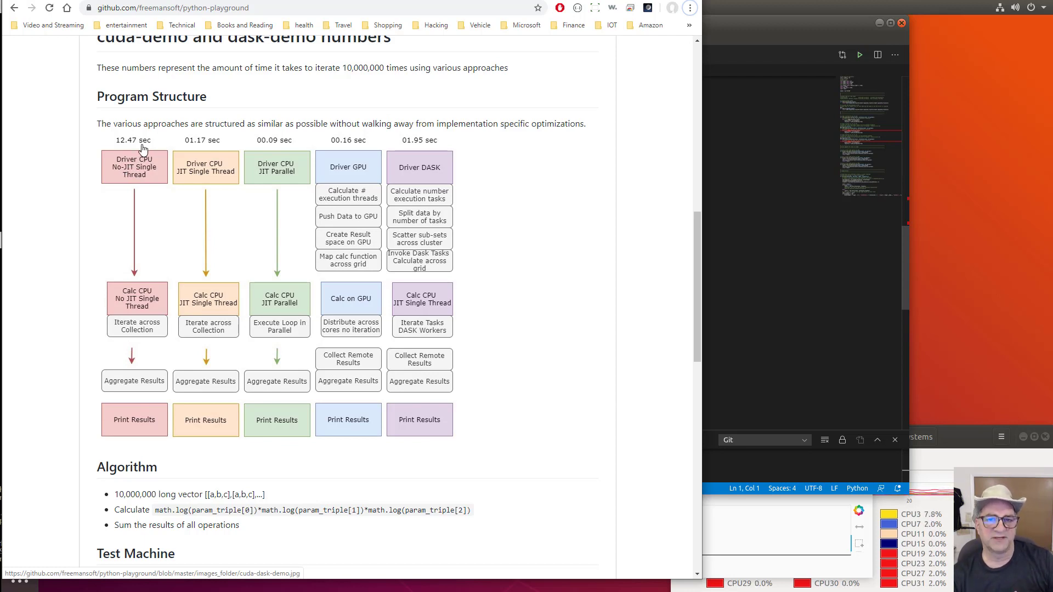
pyautogui.moveTo(311, 313)
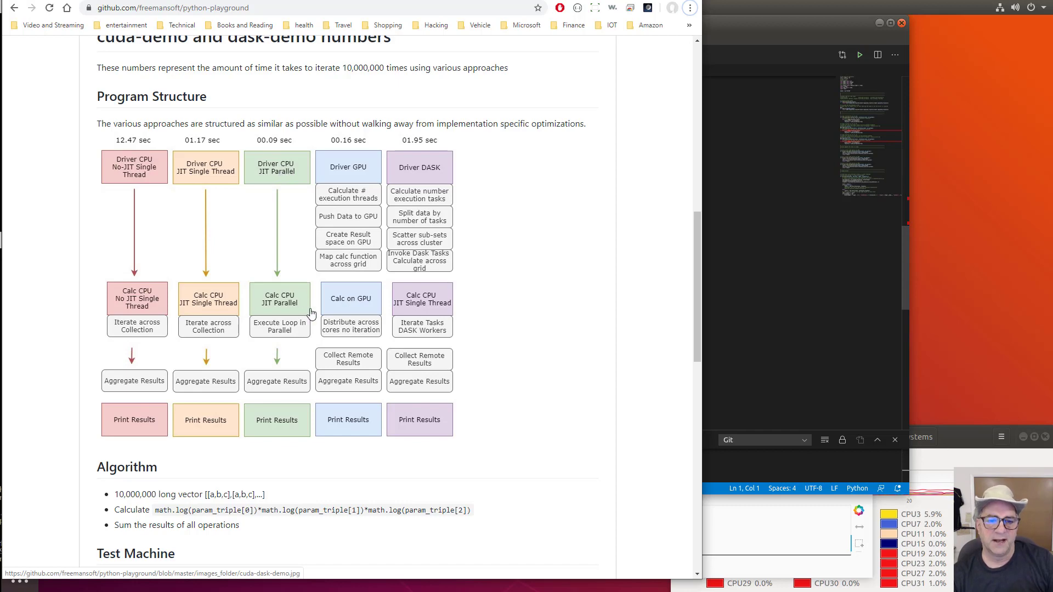
# Step: Scroll the README past the Program Structure diagram to the Test Machine and Sample times
pyautogui.scroll(-3)
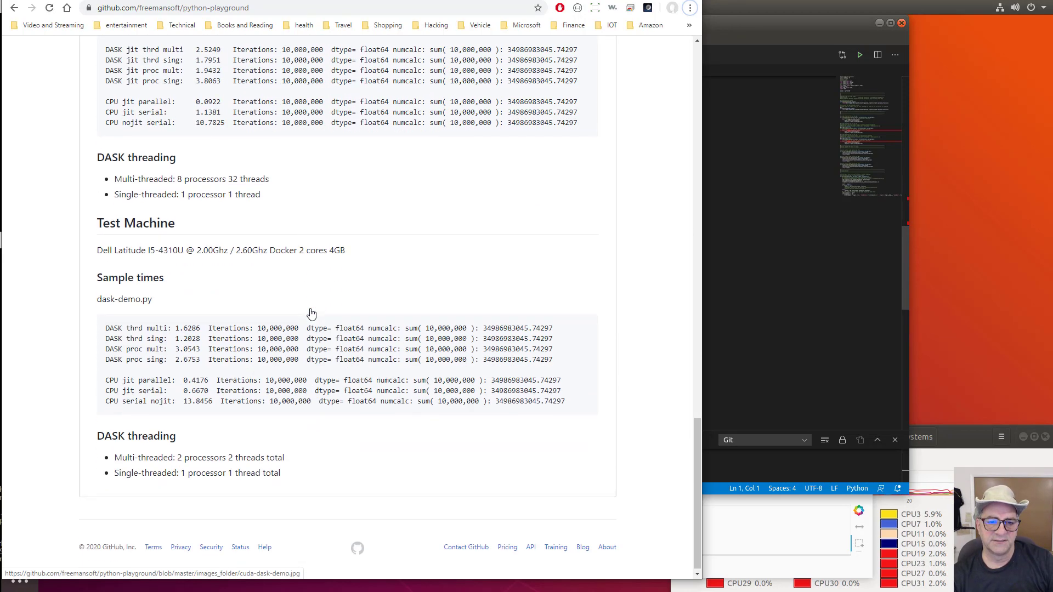
# Step: Scroll to the README's end, showing the Dell Latitude specs and dask-demo.py timings
pyautogui.scroll(-3)
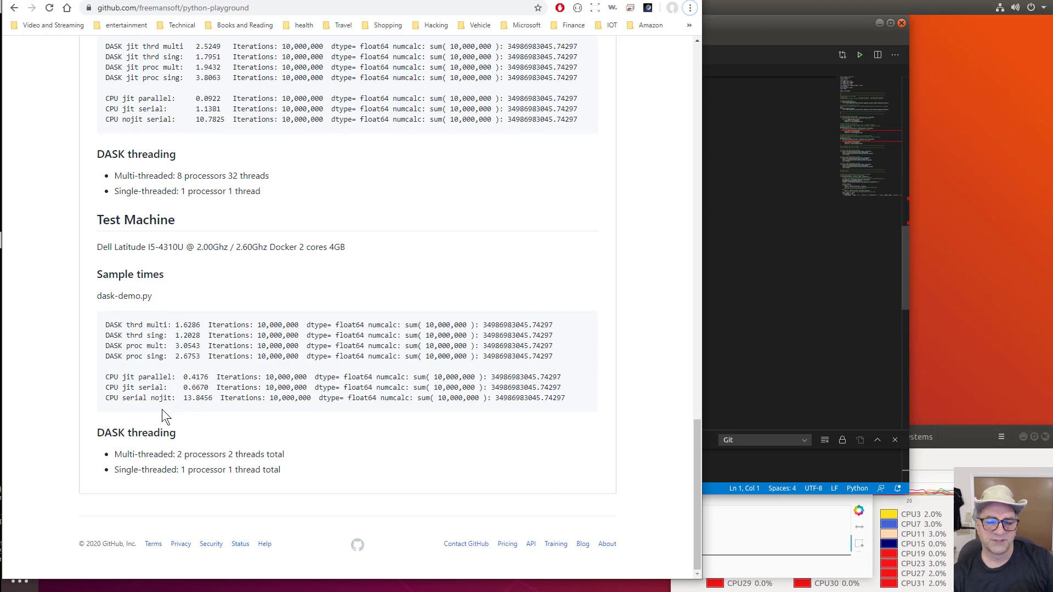
pyautogui.moveTo(161, 108)
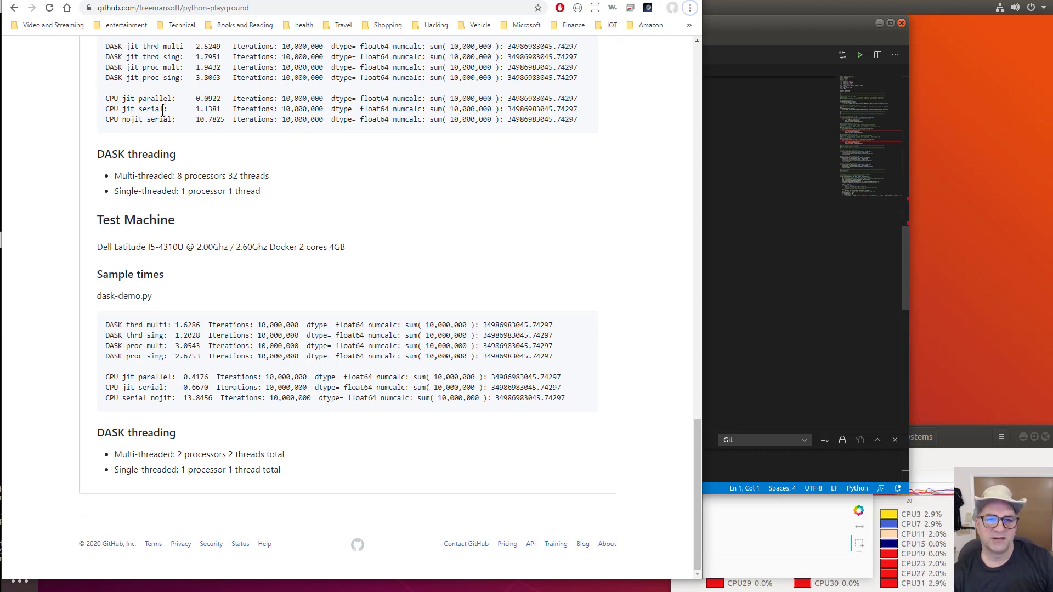
pyautogui.moveTo(141, 287)
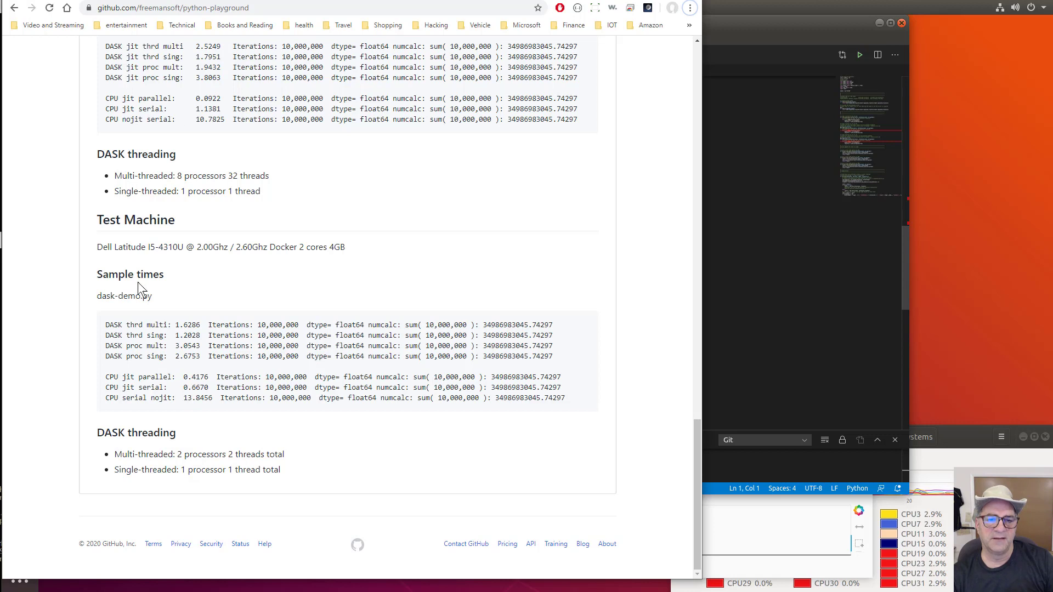
pyautogui.moveTo(112, 375)
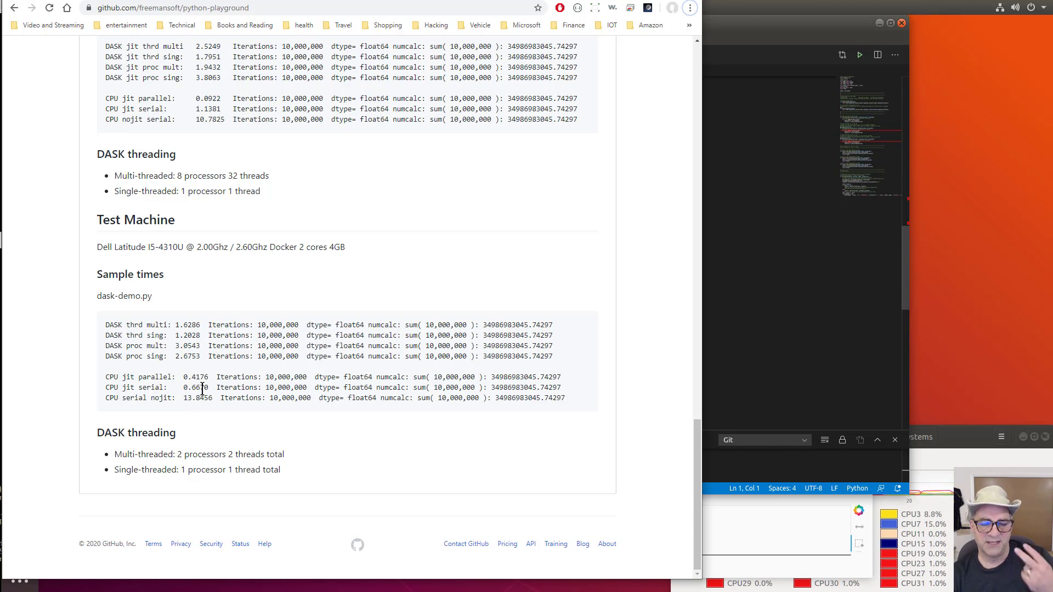
pyautogui.moveTo(199, 375)
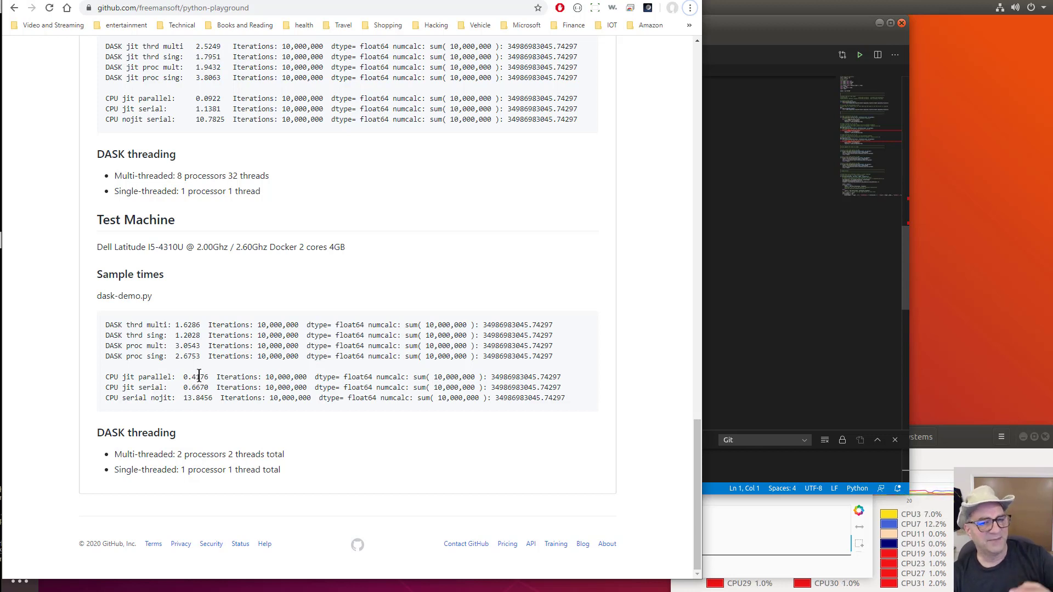
pyautogui.moveTo(226, 119)
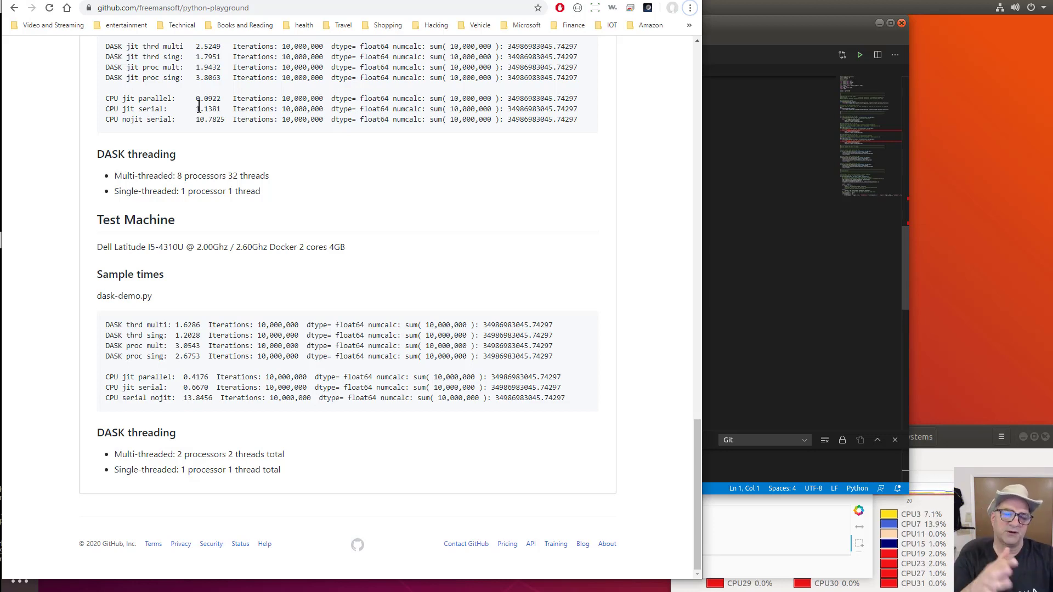
pyautogui.moveTo(246, 306)
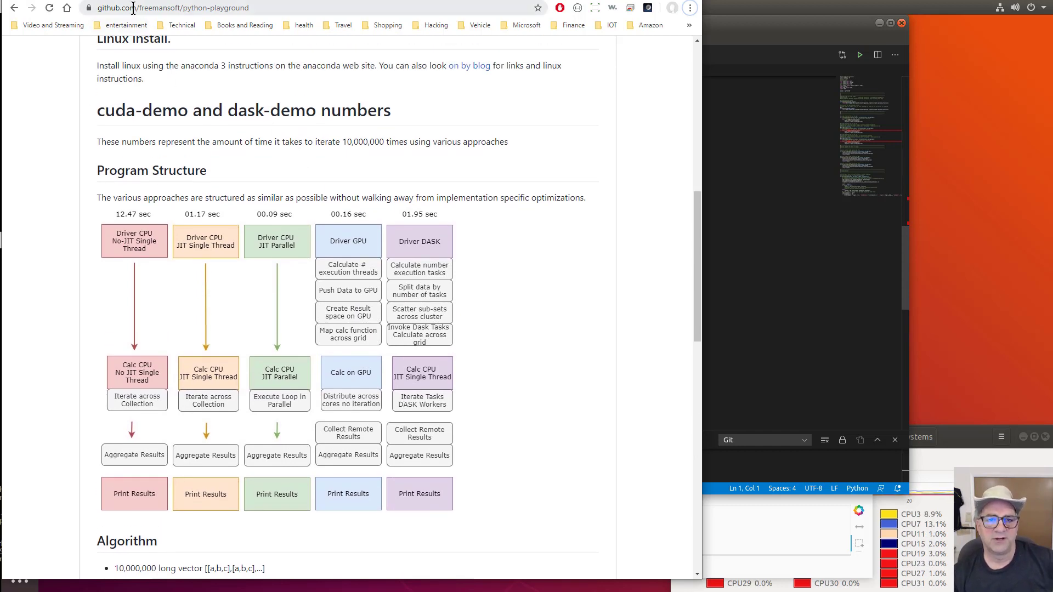
# Step: Scroll up the README to the Execution Environment section with Docker and Linux notes
pyautogui.scroll(3)
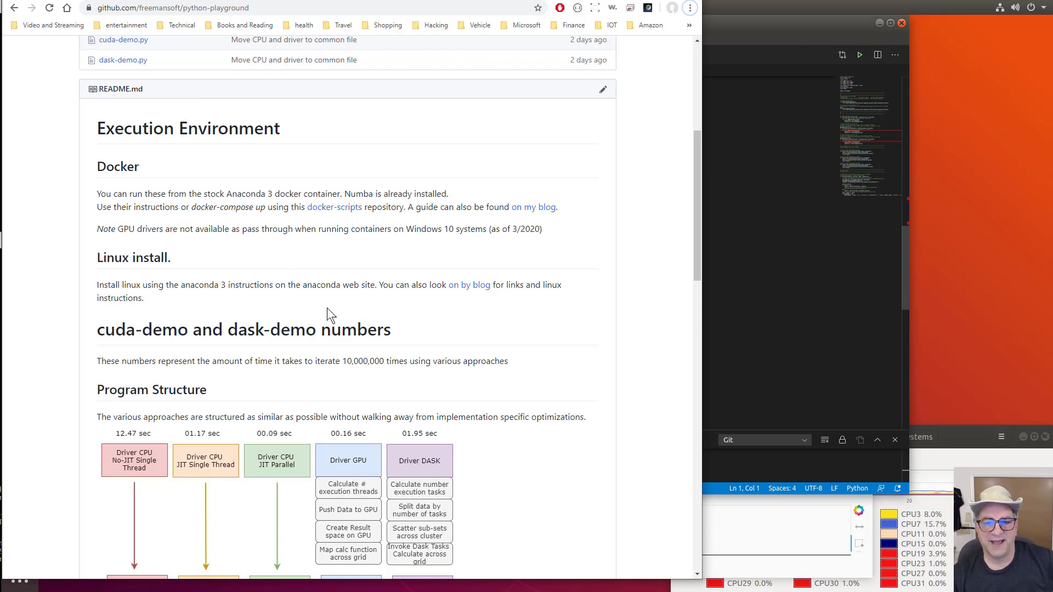
pyautogui.moveTo(165, 202)
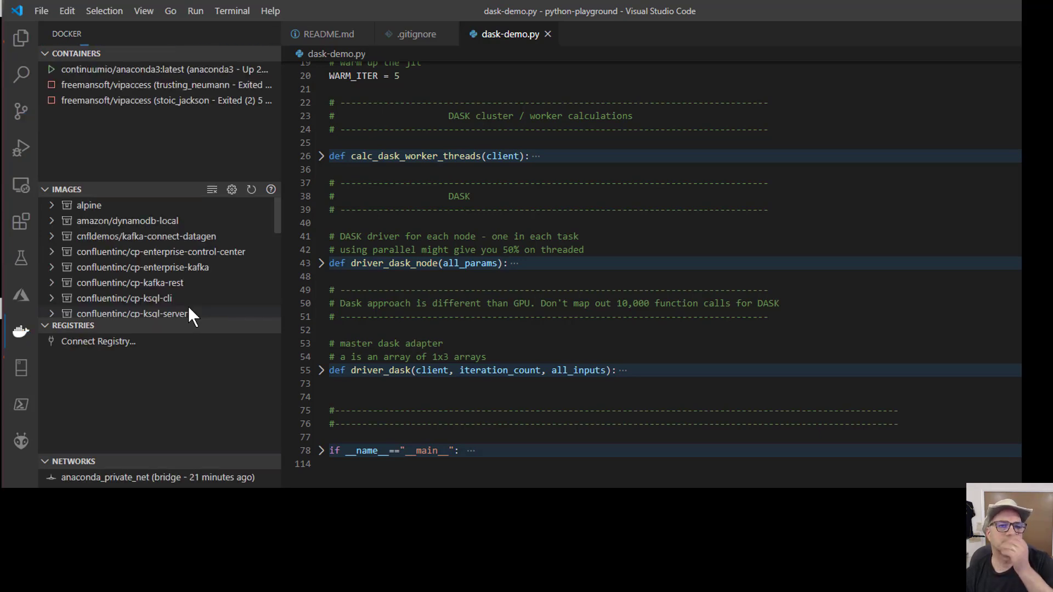
pyautogui.moveTo(126, 71)
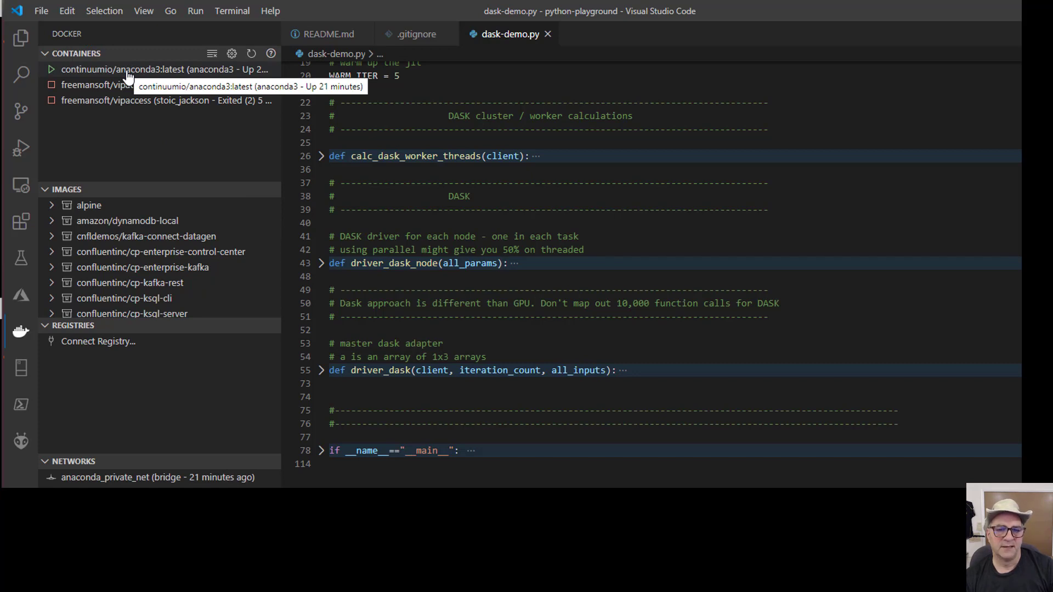
# Step: Bring up the actions menu for the running continuumio/anaconda3 container in the Docker sidebar
pyautogui.rightClick(129, 69)
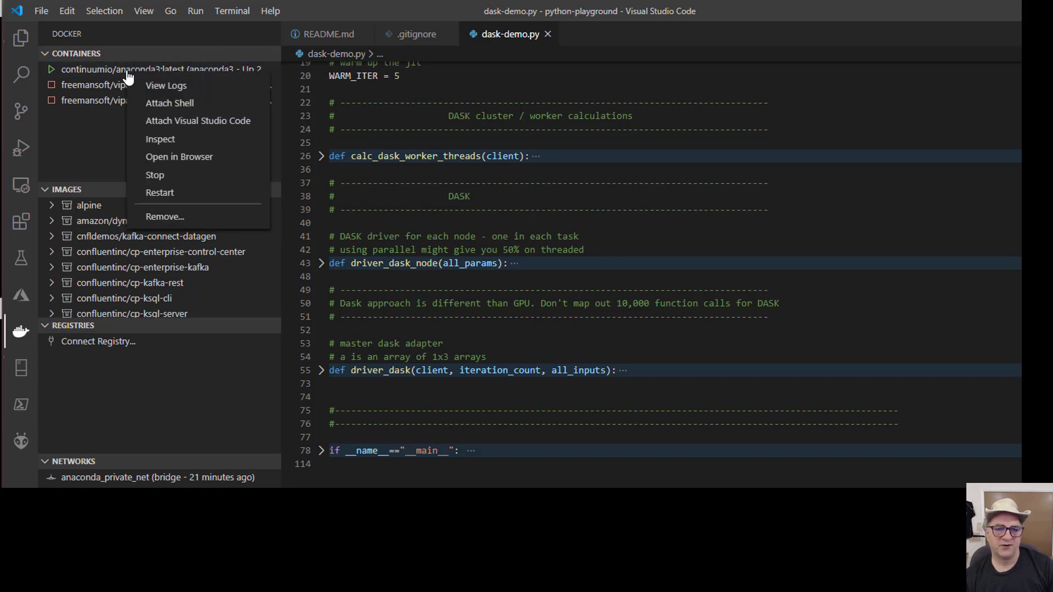
pyautogui.moveTo(211, 126)
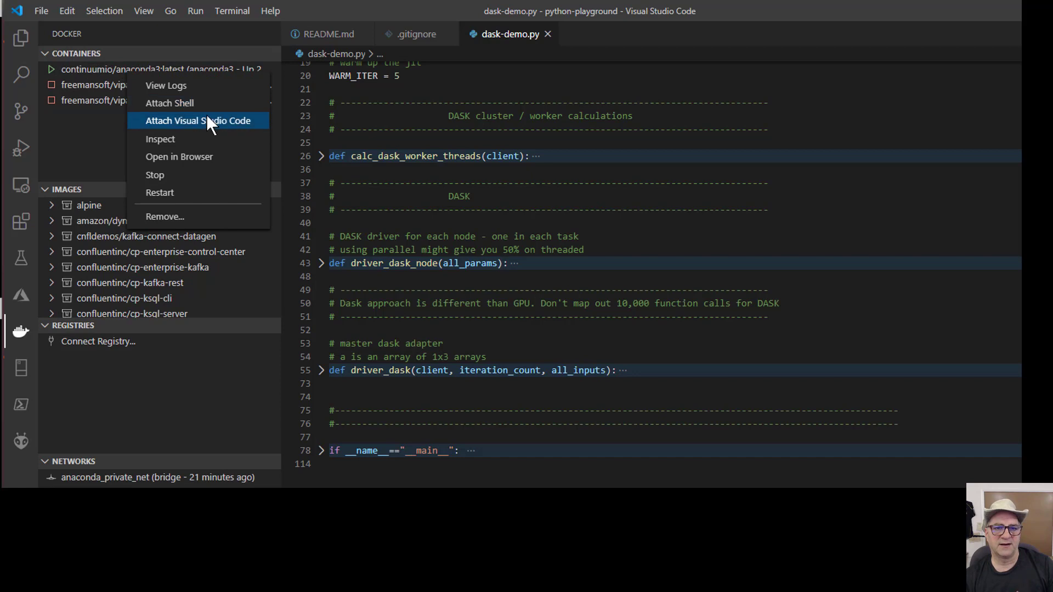
pyautogui.moveTo(195, 106)
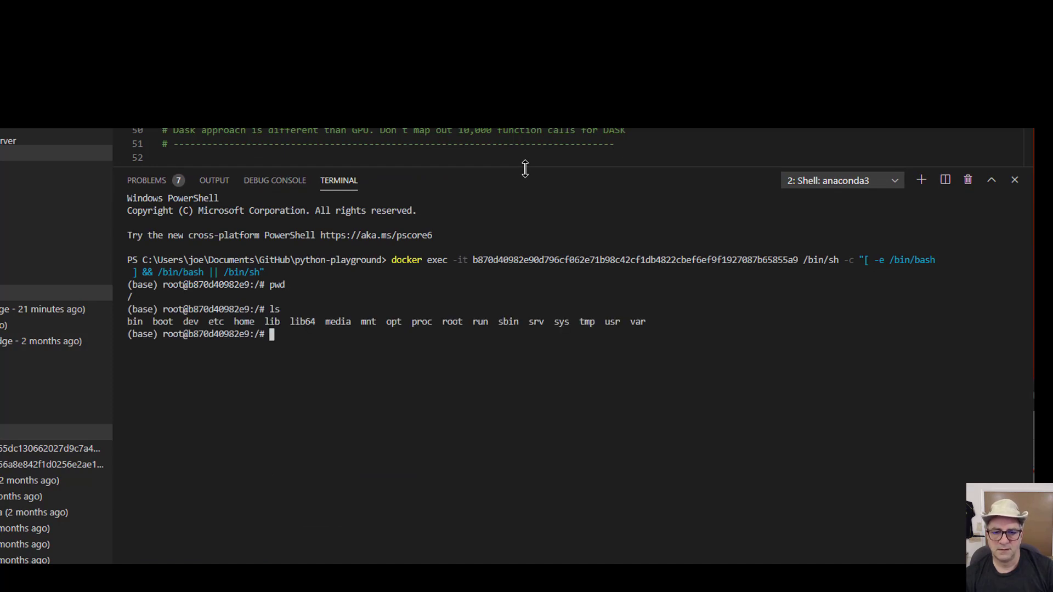
# Step: Change directory to /opt/notebooks/GitHub/python-playground using Tab completion
pyautogui.write('cd /opt/')
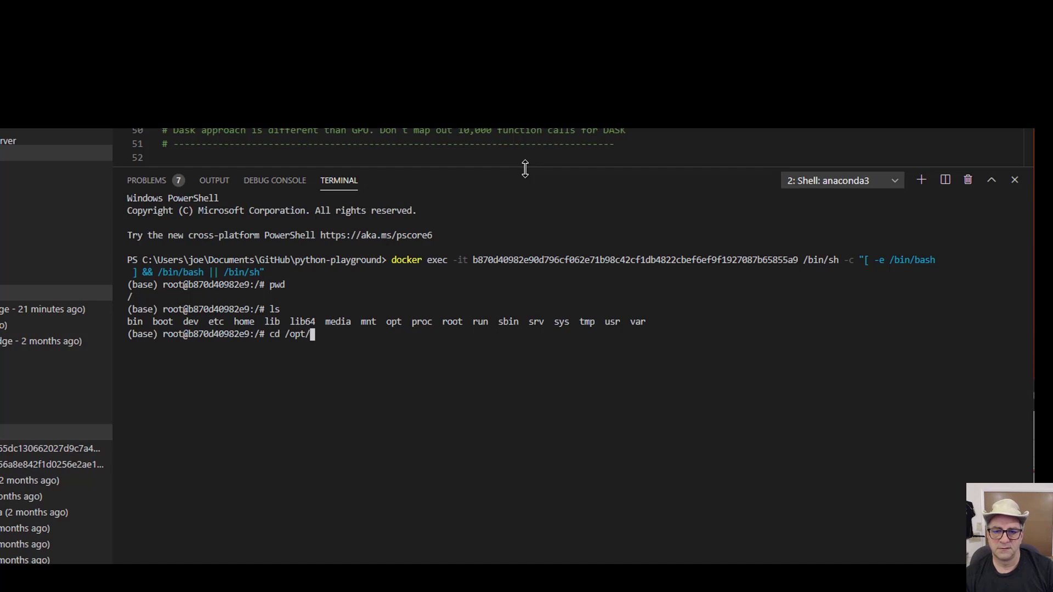
pyautogui.write('notebooks/')
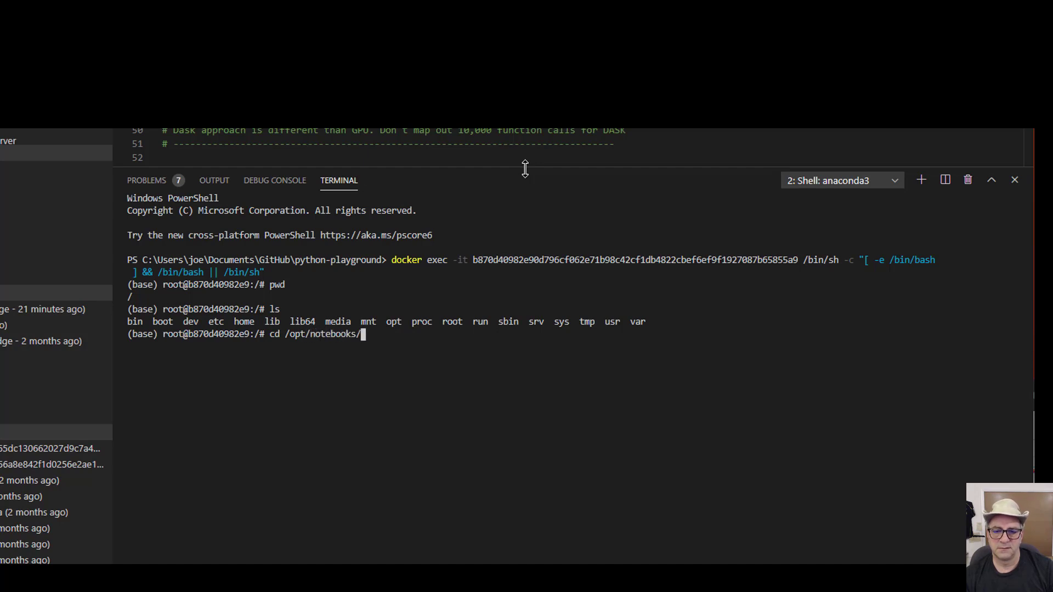
pyautogui.write('GitHub/')
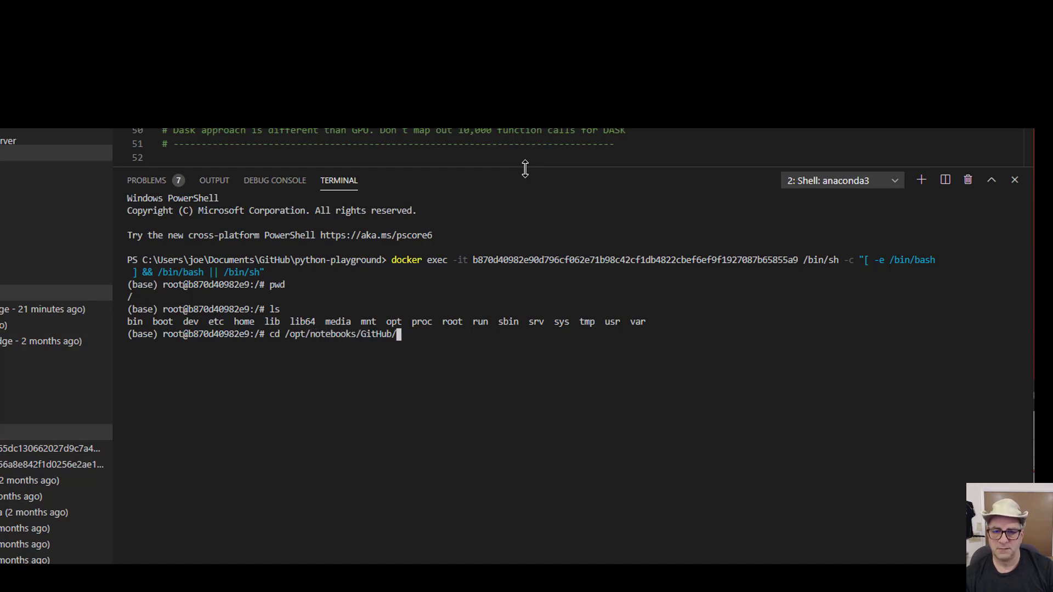
pyautogui.press('Enter')
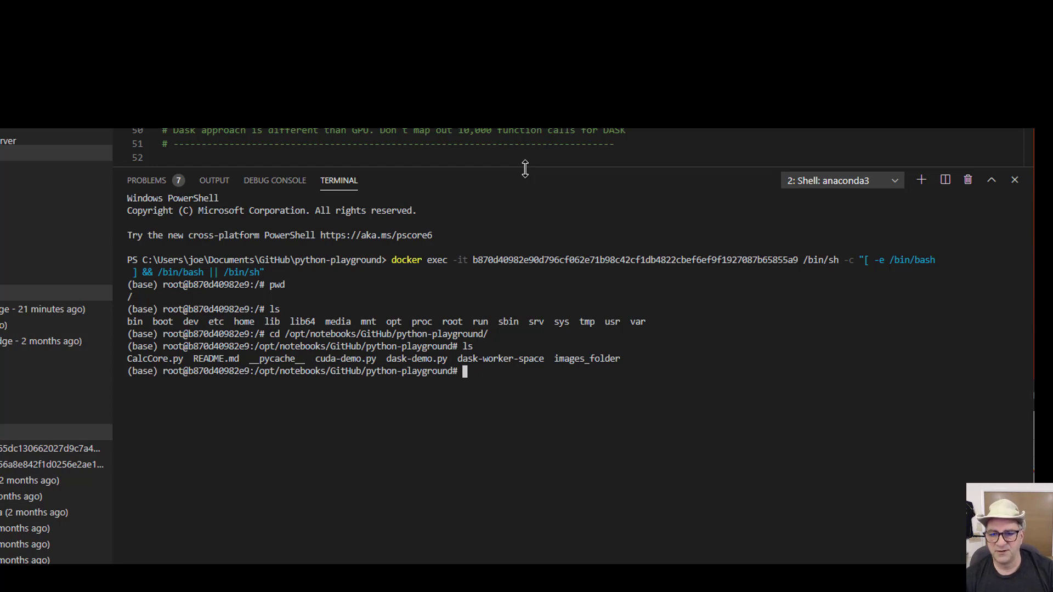
# Step: Type the command python3 dask-demo to launch the Dask demo
pyautogui.write('p')
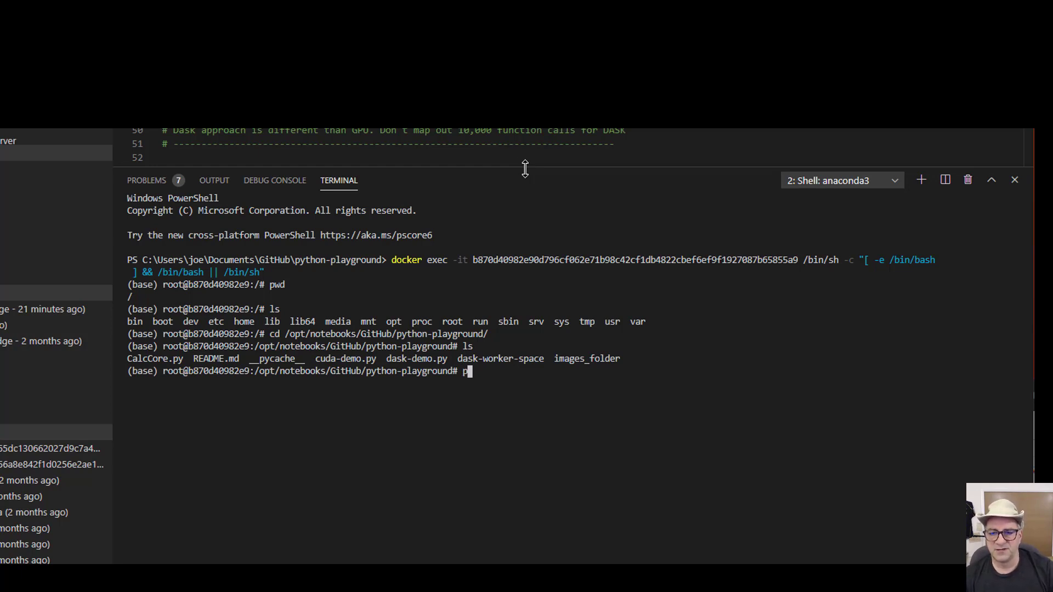
pyautogui.write('ython3')
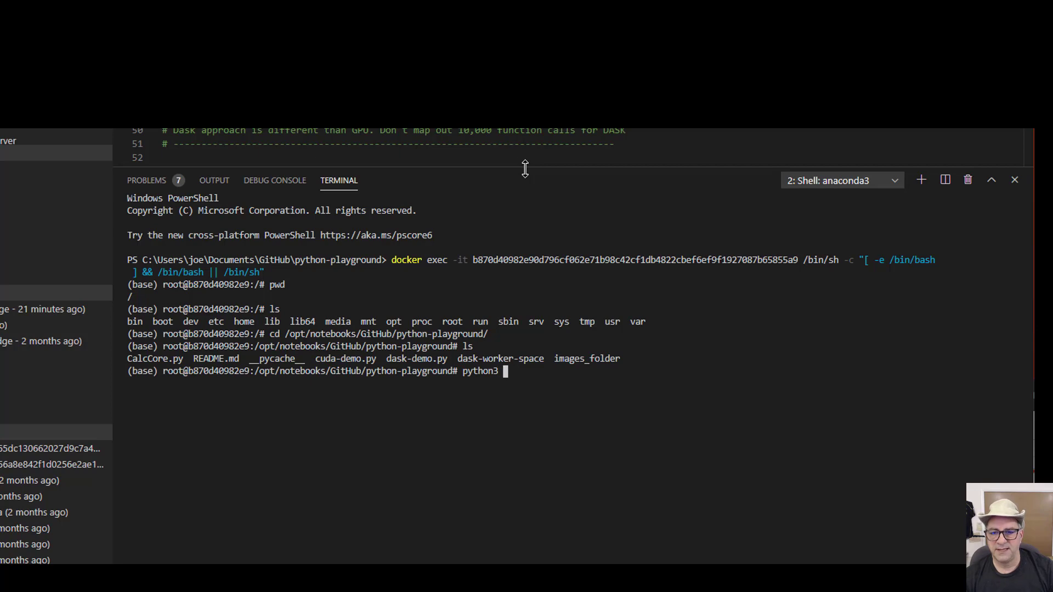
pyautogui.write('dask-demo')
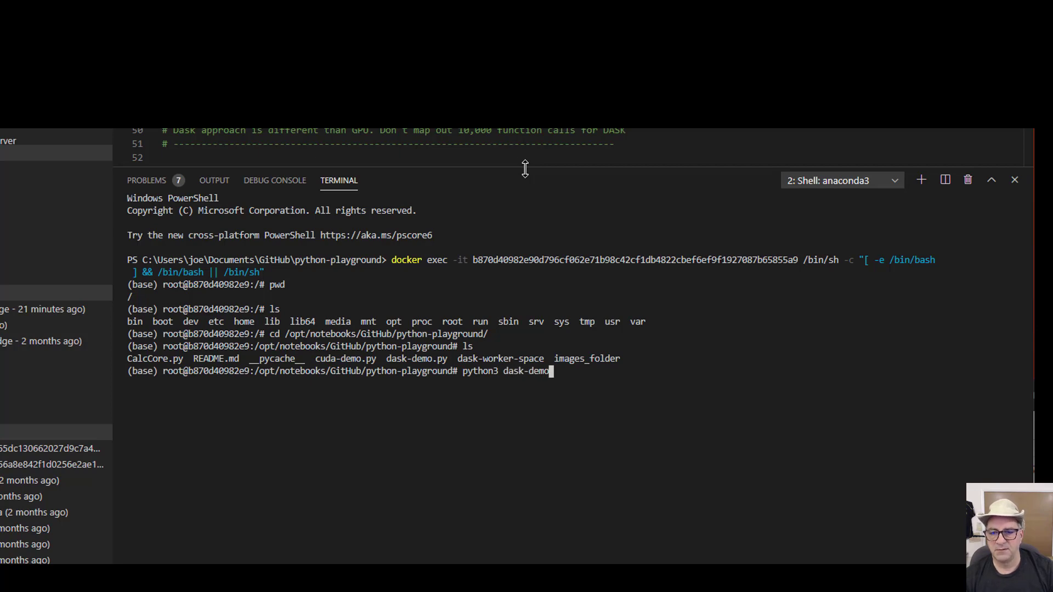